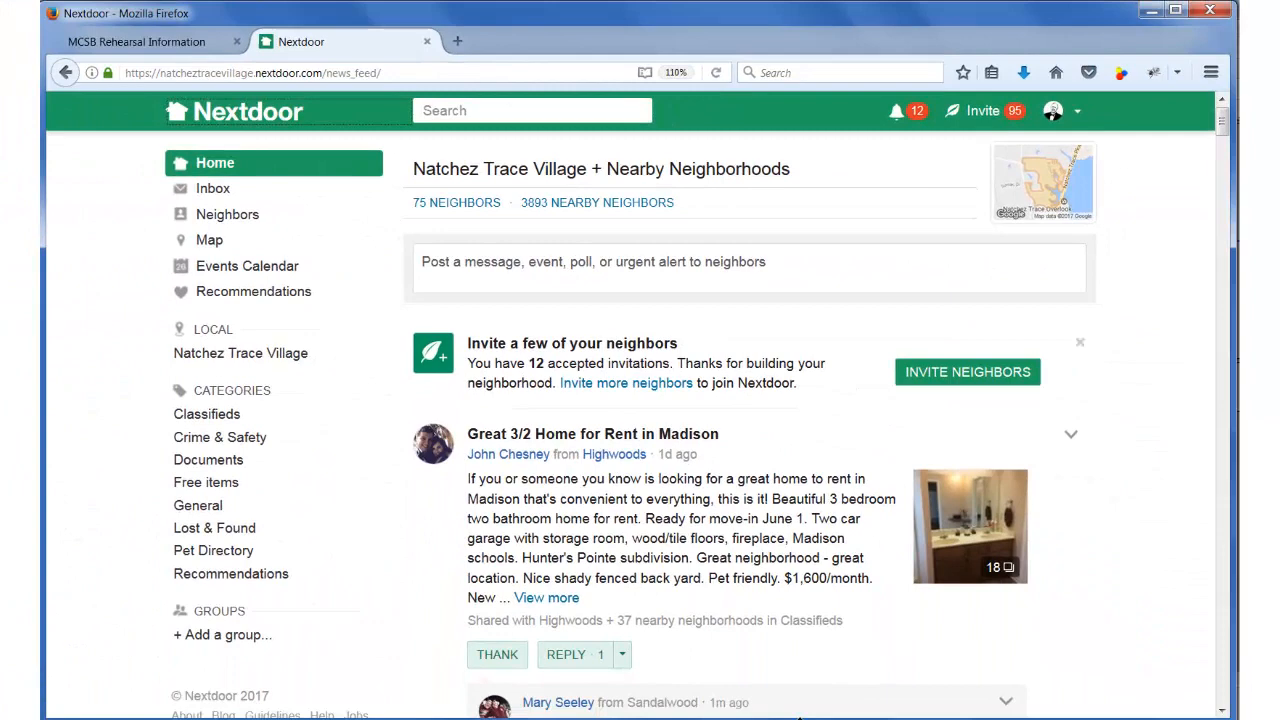
pyautogui.moveTo(1230, 238)
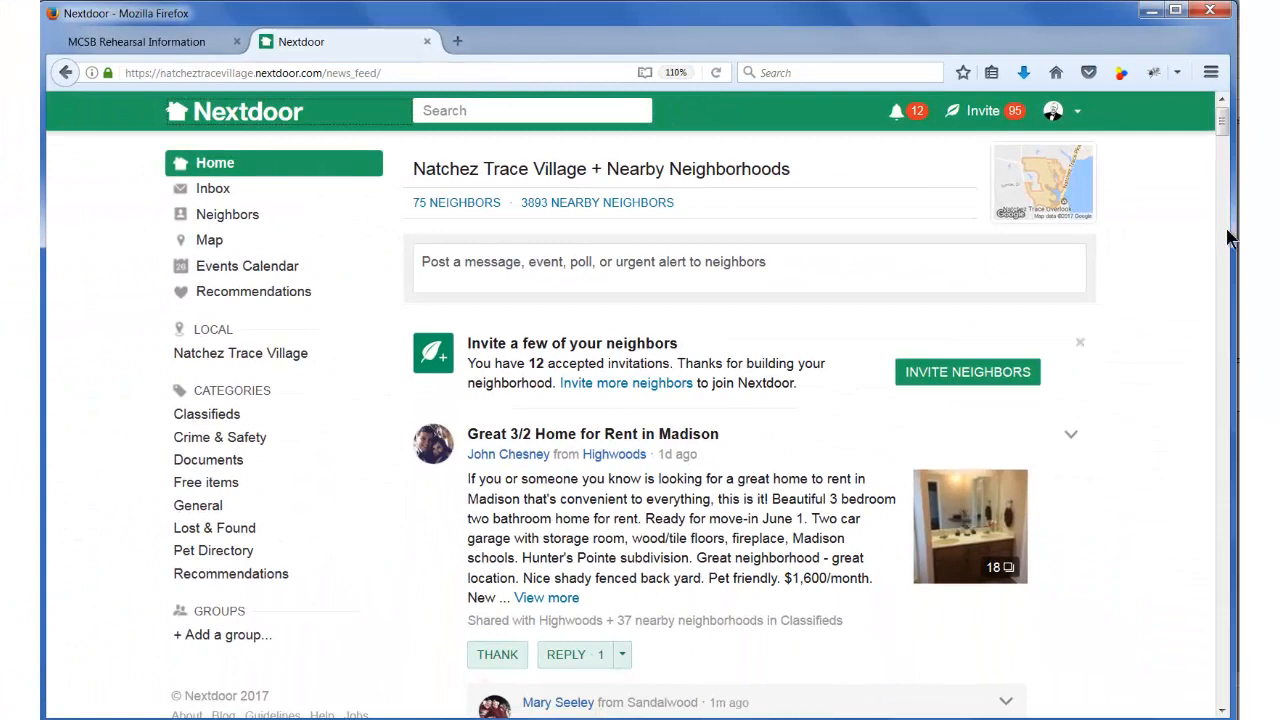
# - Start a new Nextdoor post as an Event, bringing up the full event form
pyautogui.scroll(-3)
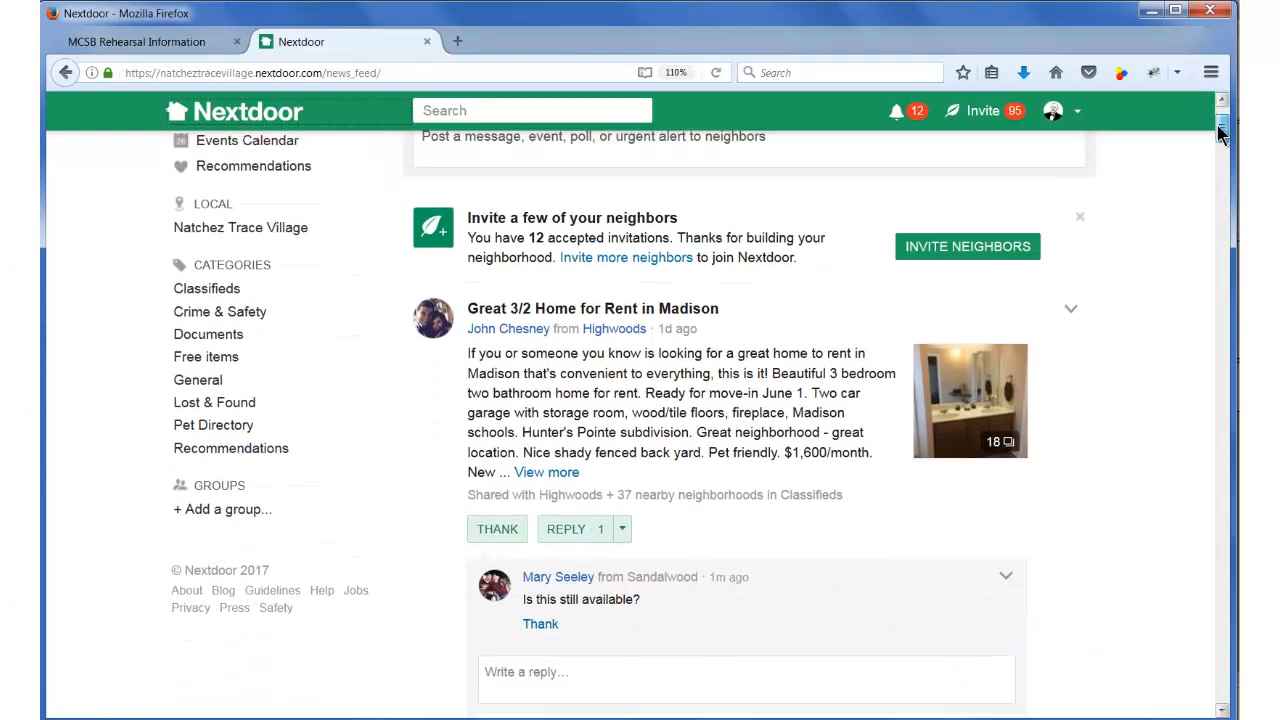
pyautogui.scroll(-3)
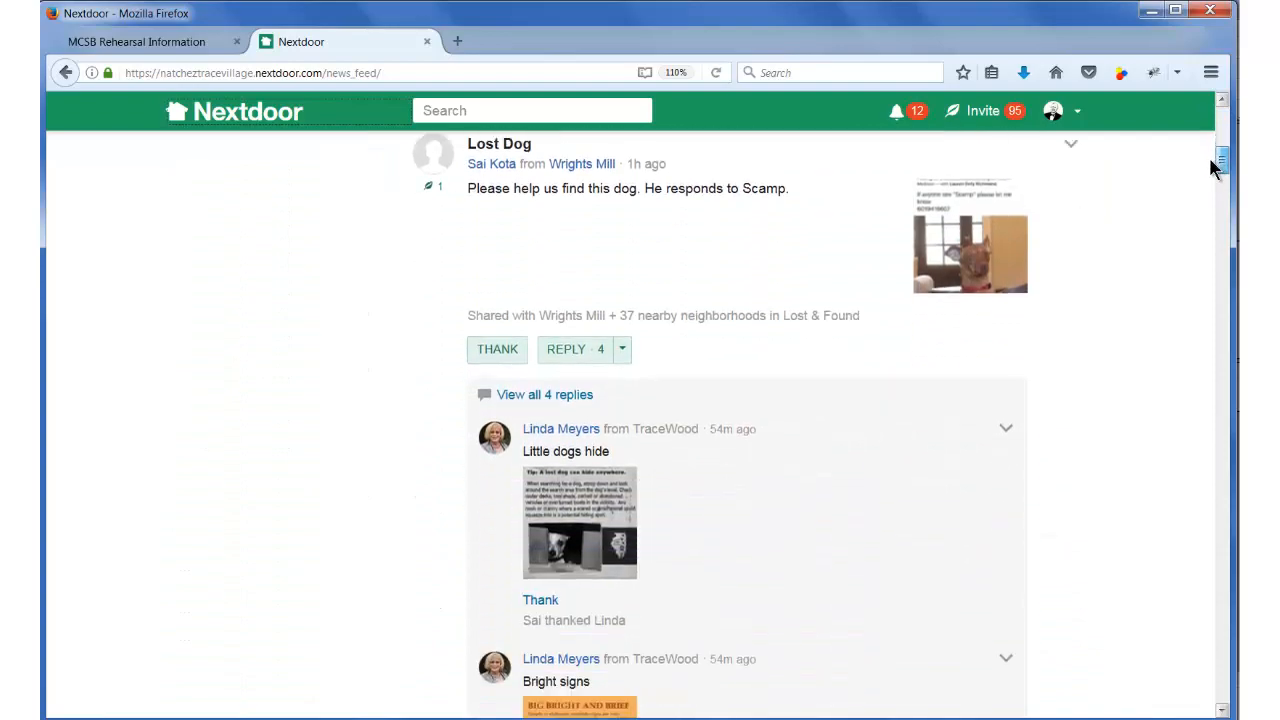
pyautogui.scroll(-3)
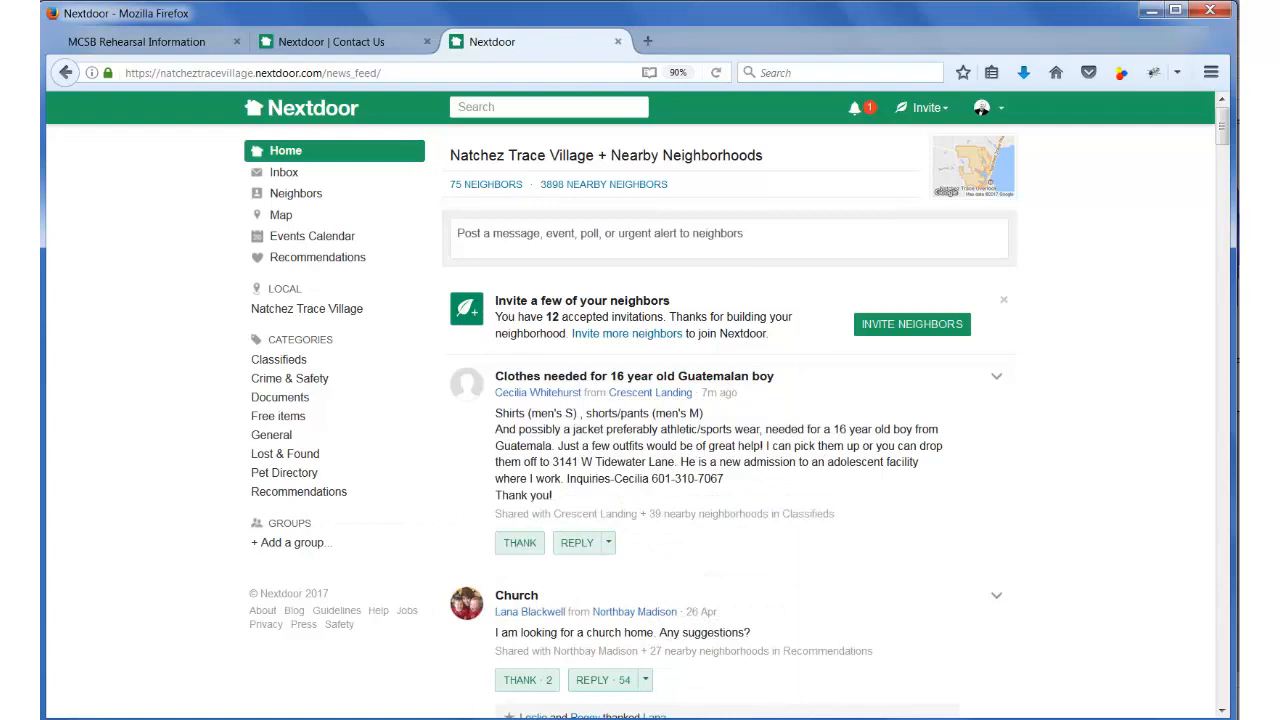
pyautogui.moveTo(1170, 644)
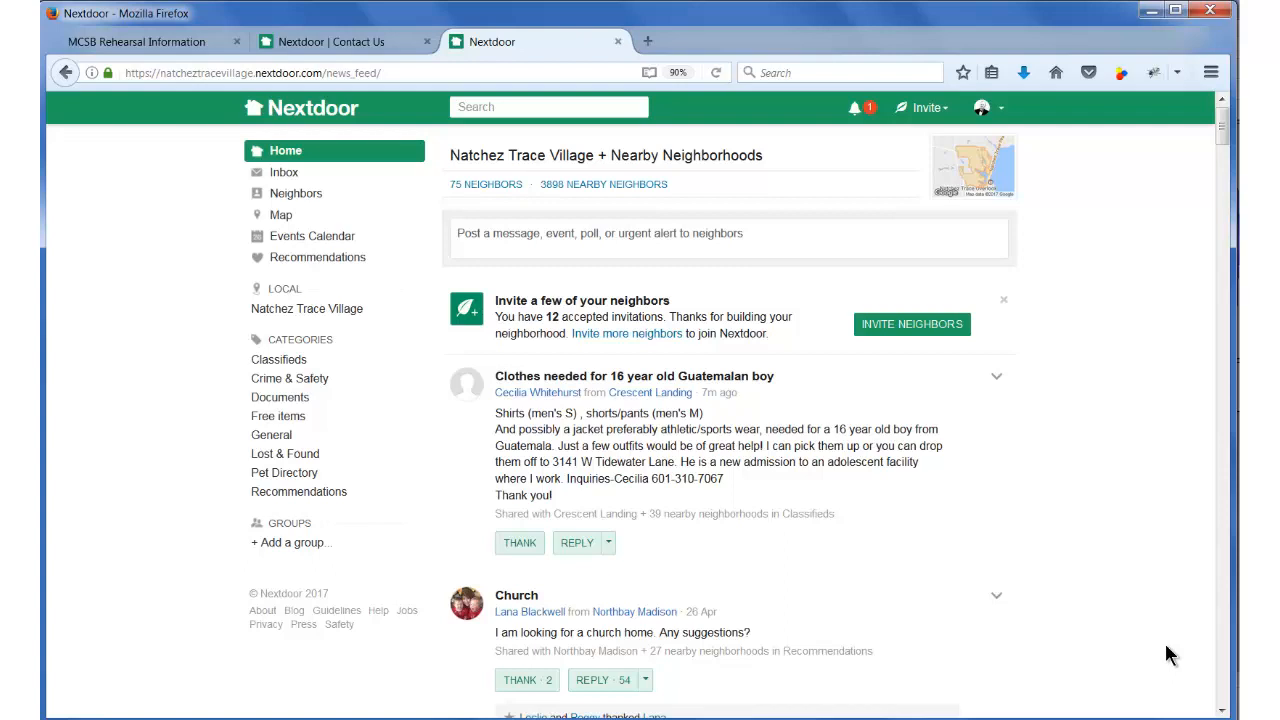
pyautogui.moveTo(516, 232)
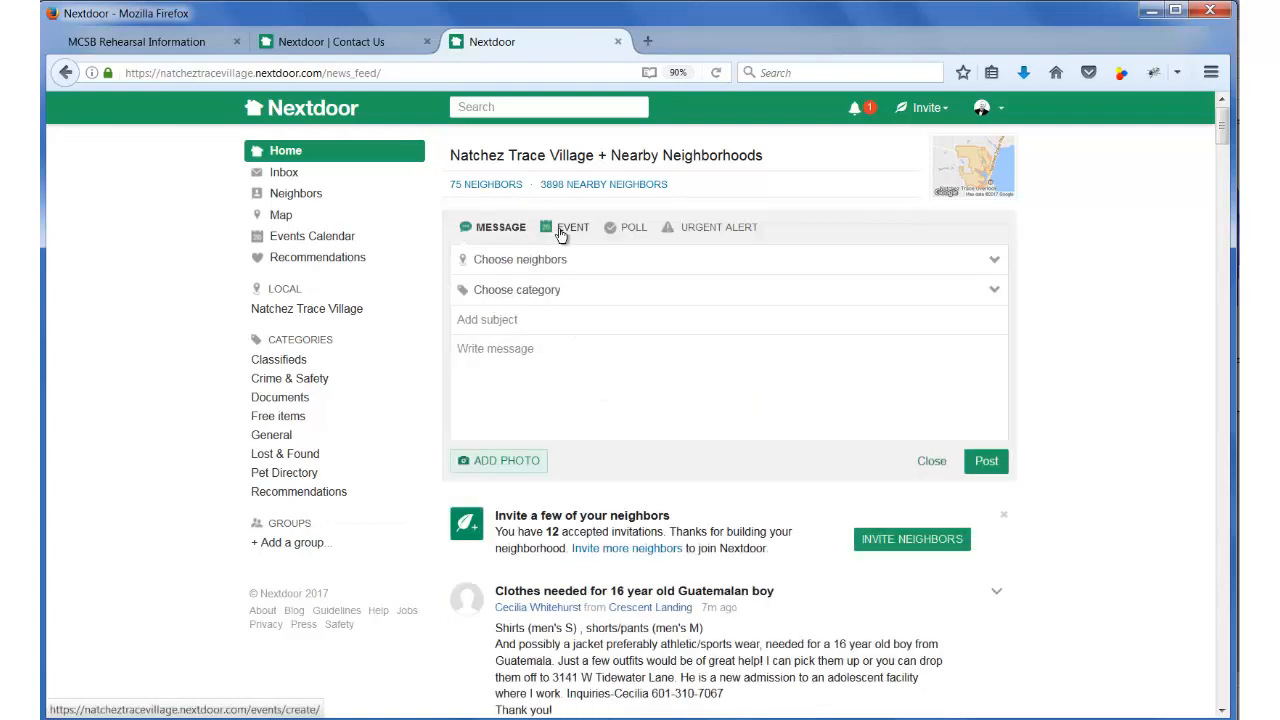
pyautogui.click(572, 228)
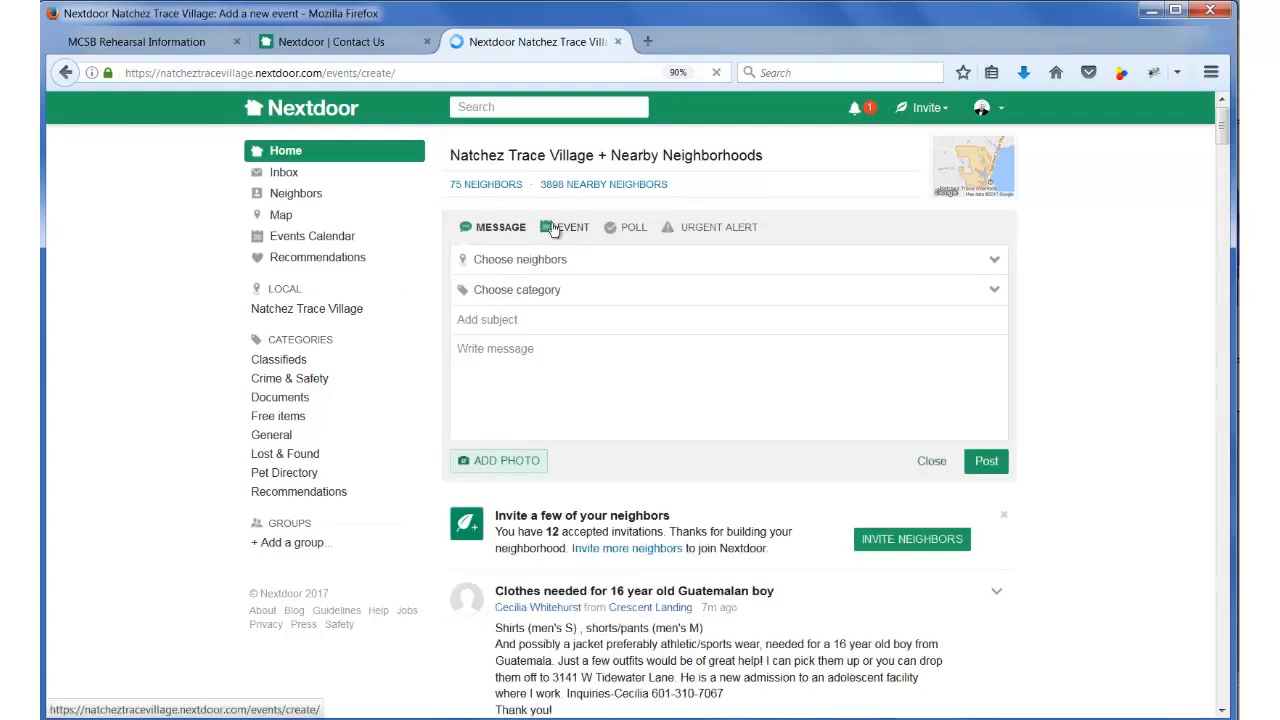
pyautogui.click(564, 228)
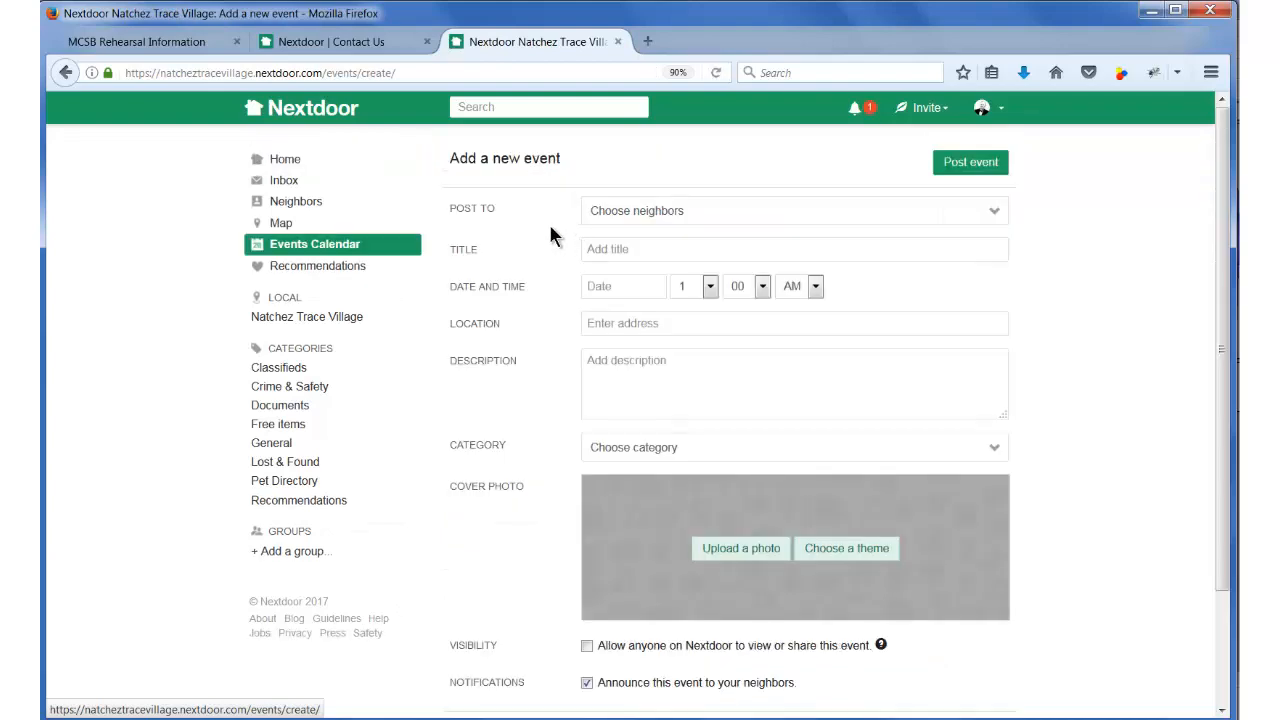
pyautogui.moveTo(680, 244)
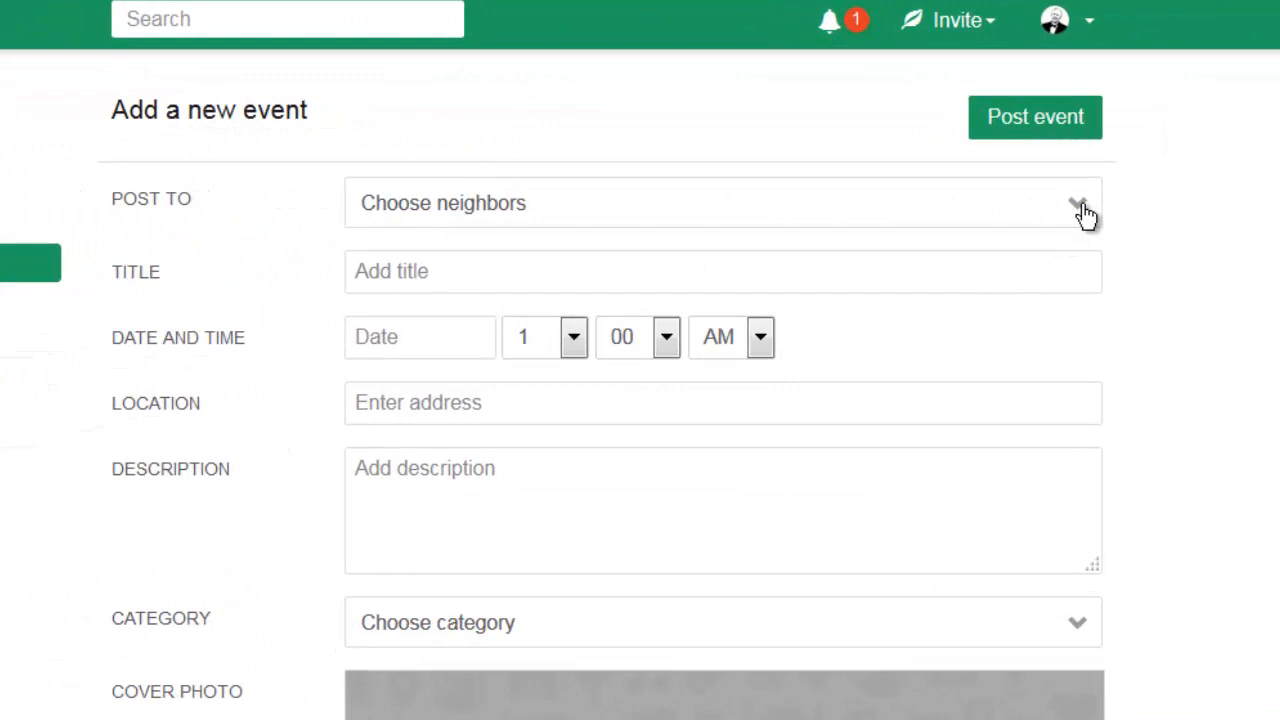
# - Set the event audience to Natchez Trace Village + Nearby (3898 neighbors)
pyautogui.click(1076, 204)
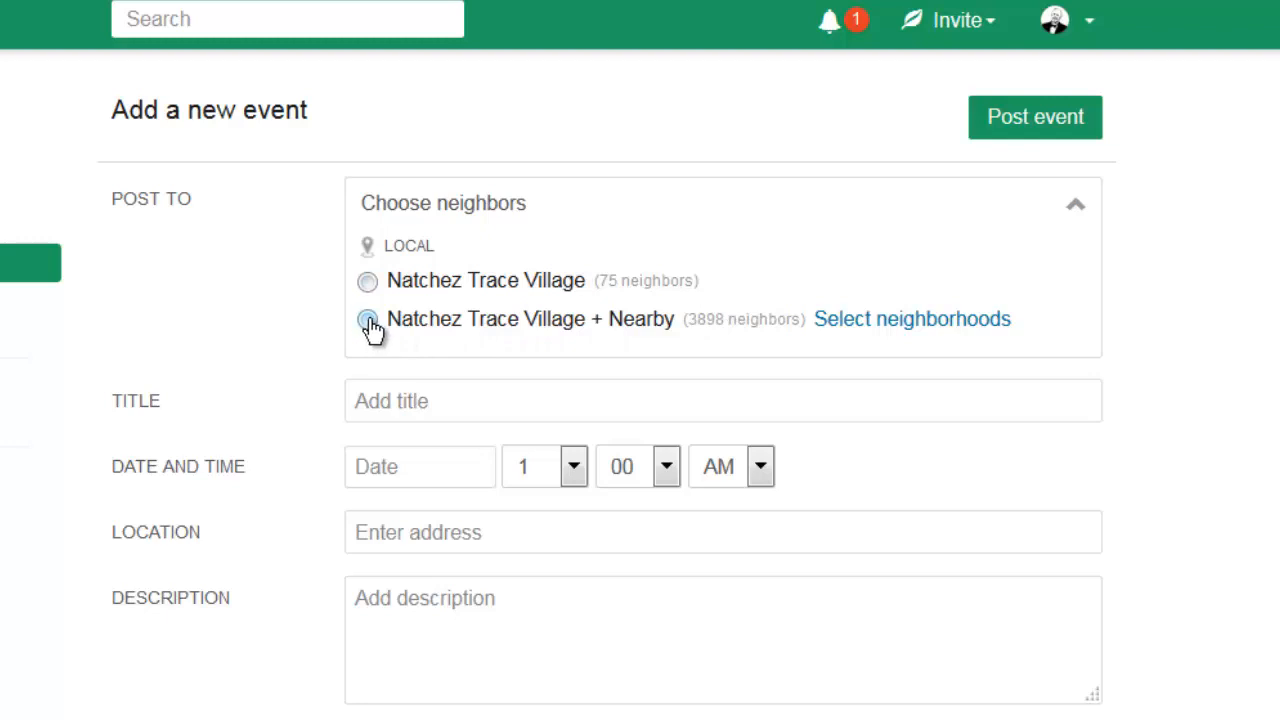
pyautogui.click(368, 320)
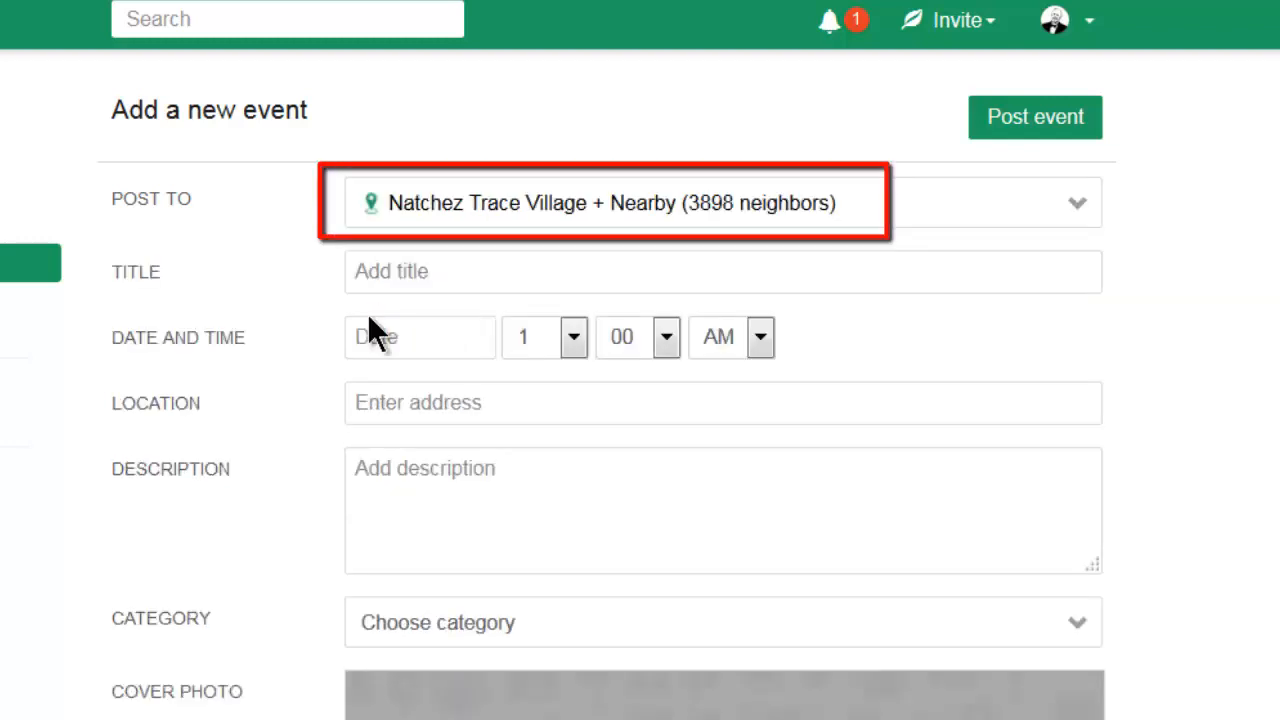
pyautogui.click(722, 272)
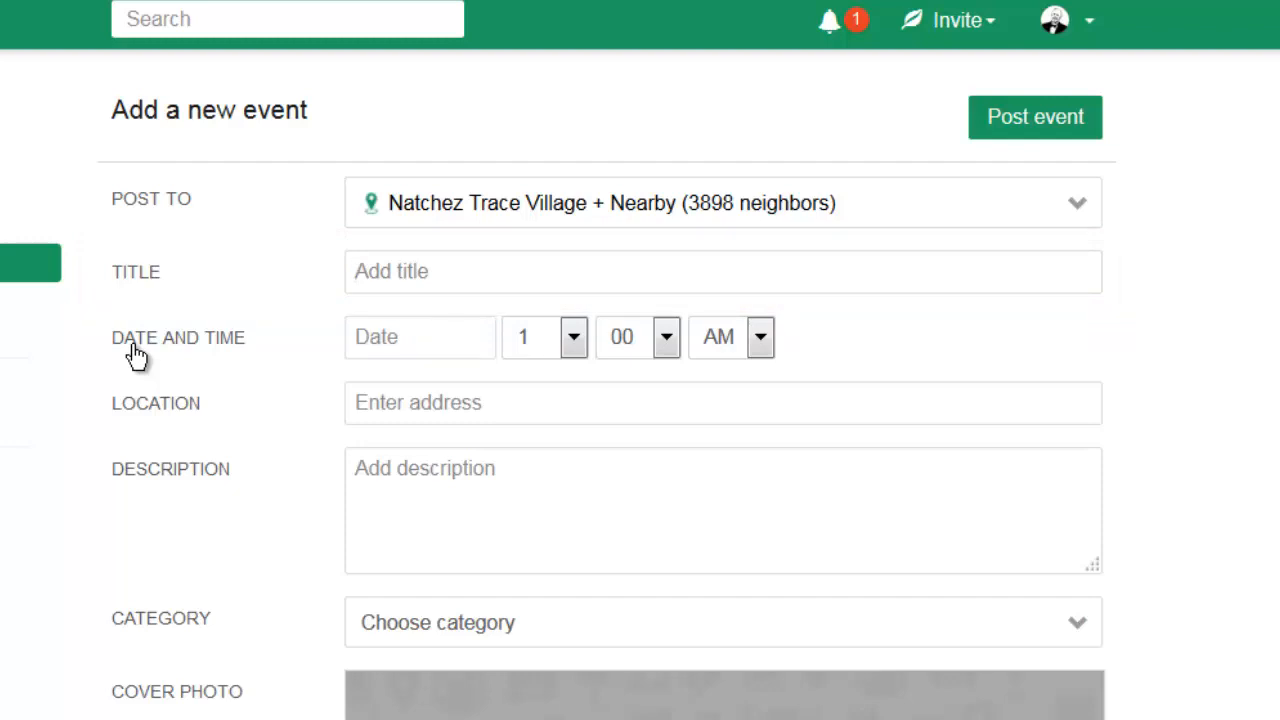
# - Title the event 'FREE Patriotic Concert - Ma... at 3:00 - A MUST SEE EVENT!'
pyautogui.write('FREE')
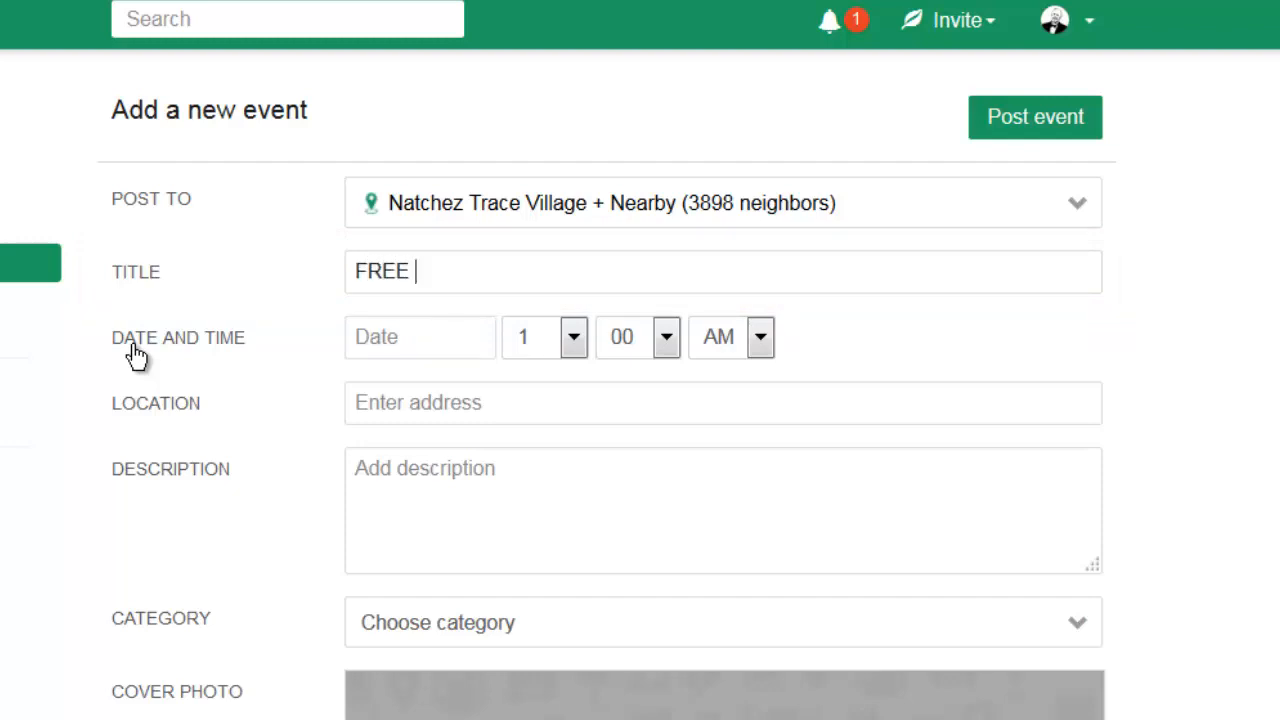
pyautogui.write('Patriotic Co')
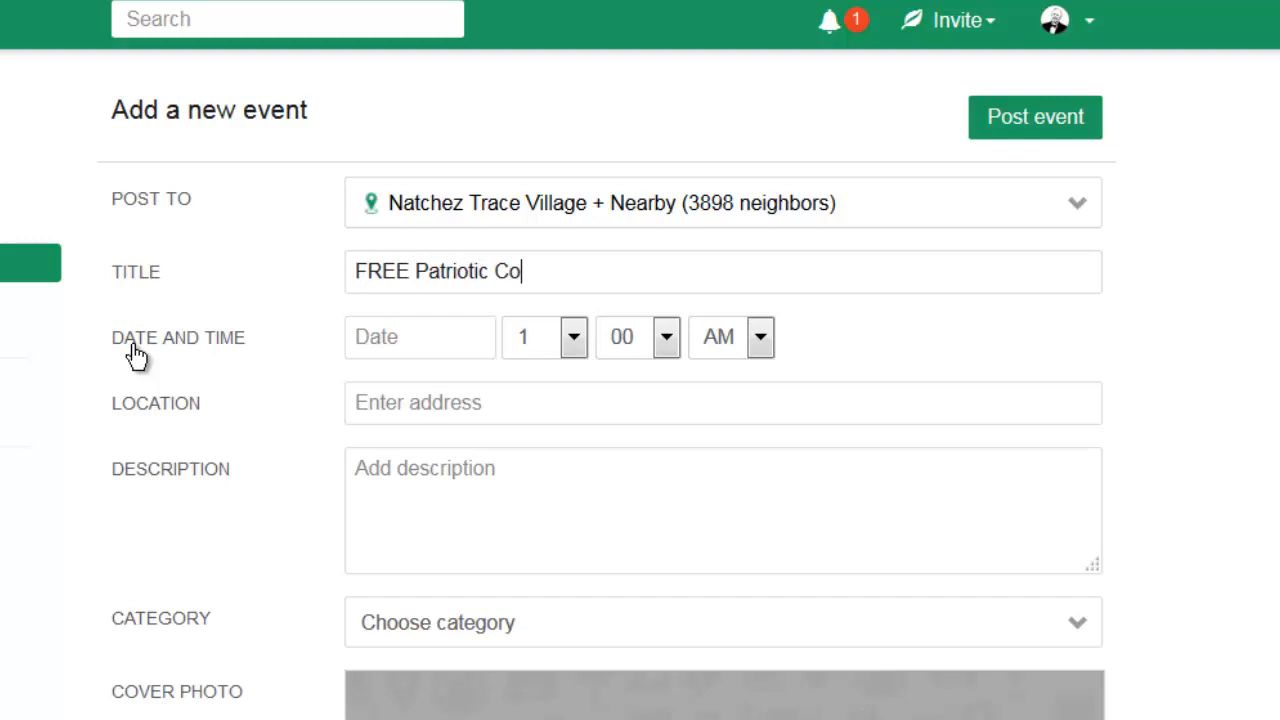
pyautogui.write('ncert - May 21 -')
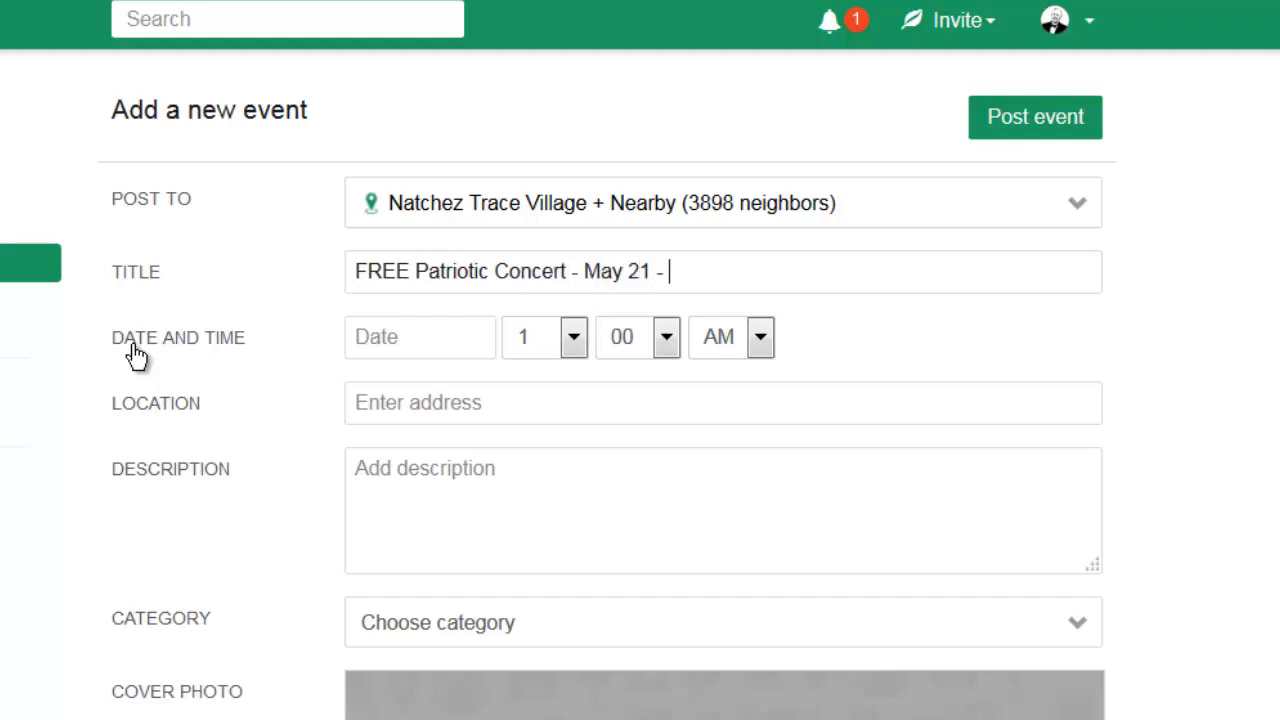
pyautogui.write('at 3:')
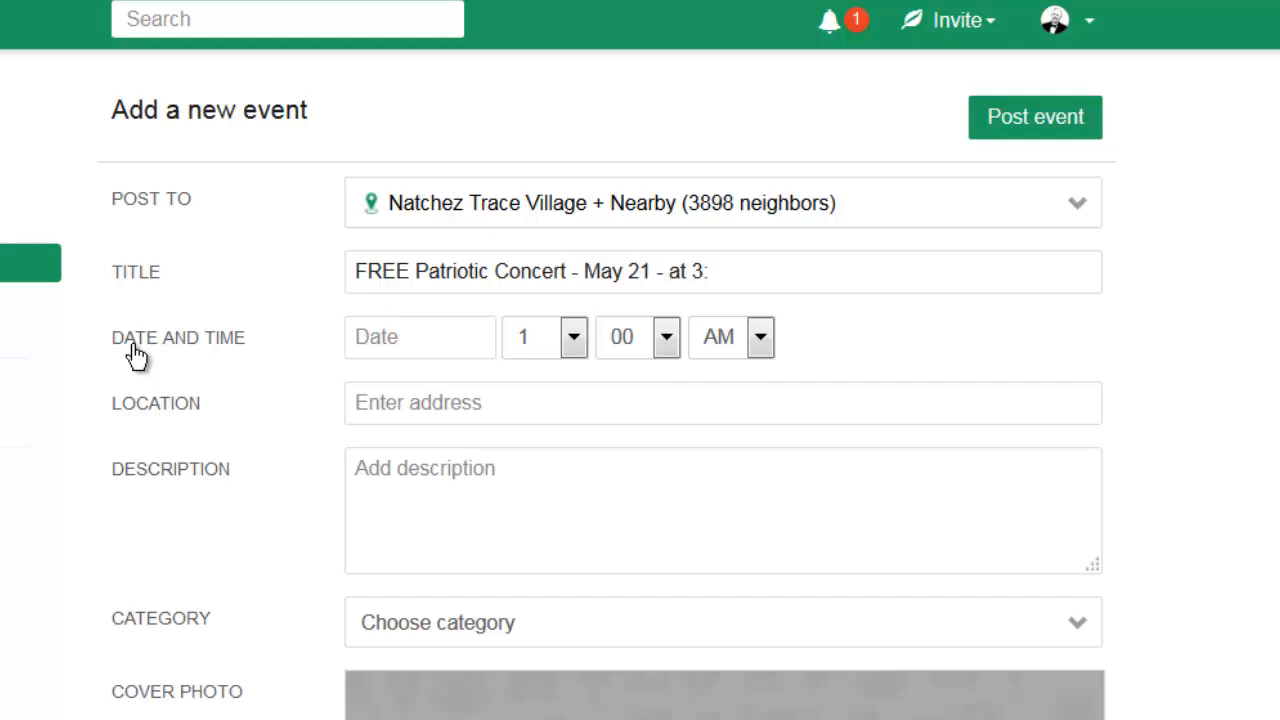
pyautogui.write('00 - A')
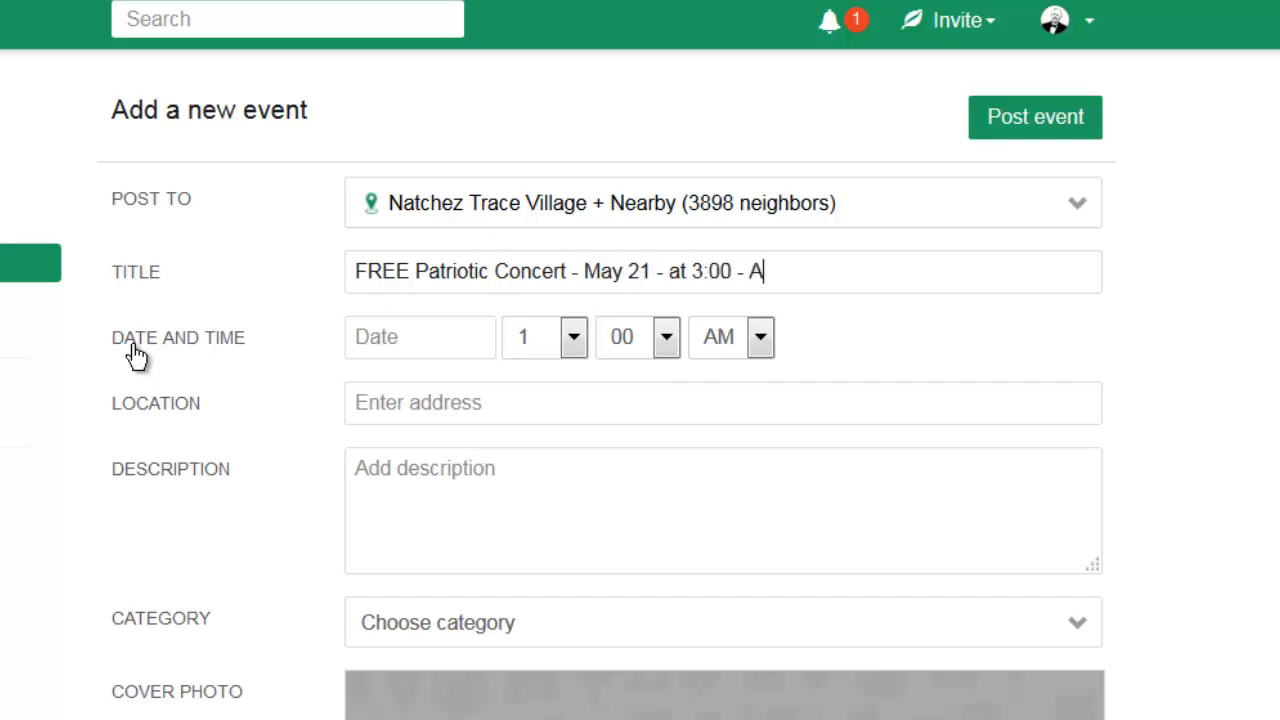
pyautogui.write('MUST SEE E')
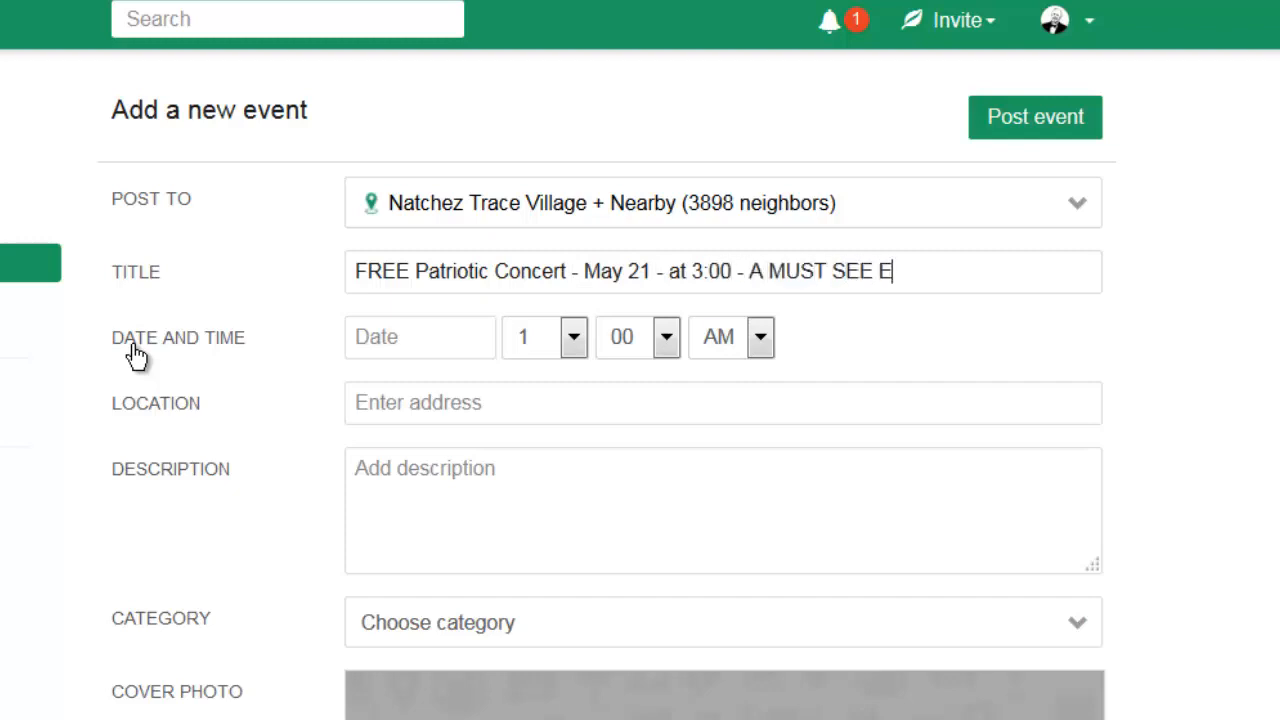
pyautogui.write('VENT!')
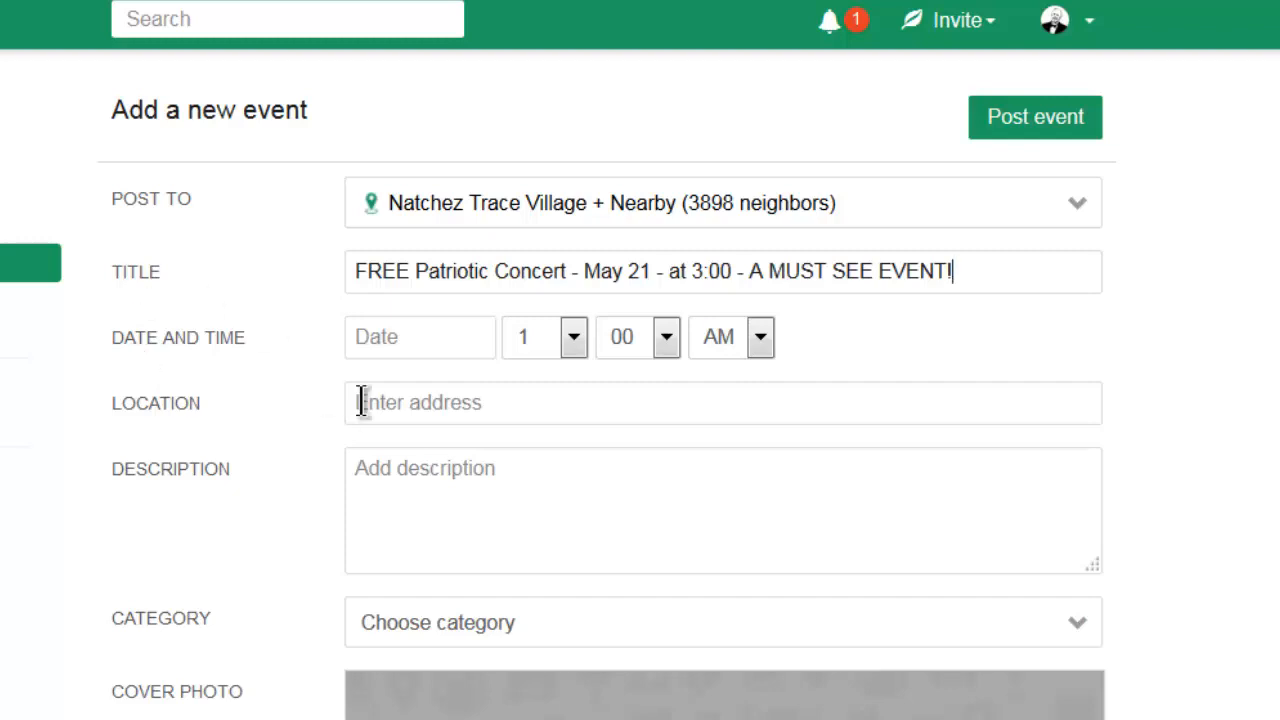
pyautogui.click(572, 336)
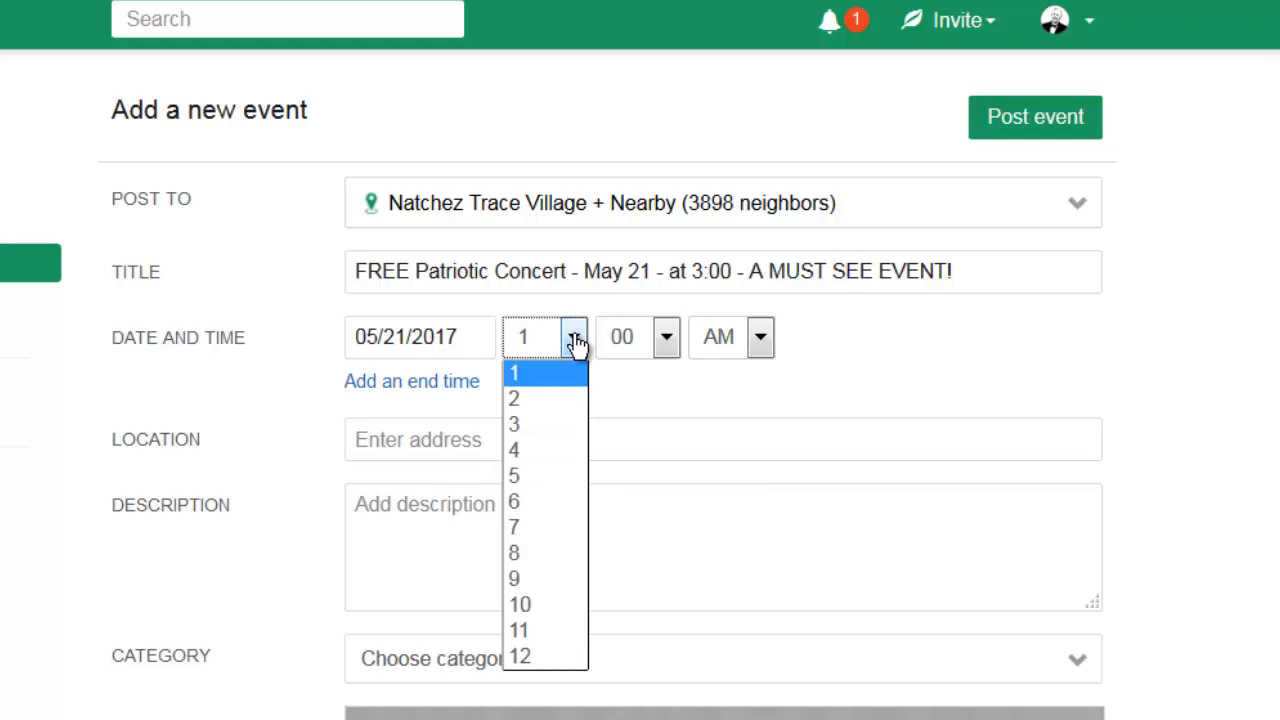
pyautogui.click(512, 424)
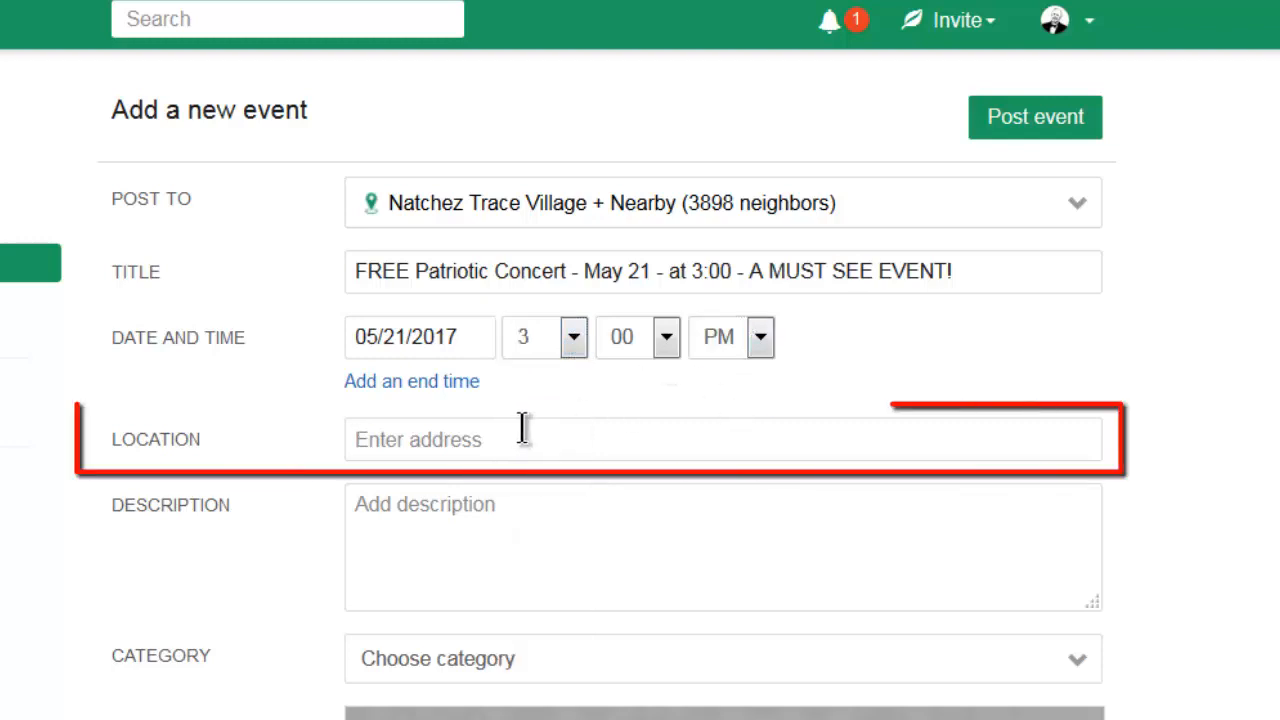
pyautogui.click(520, 440)
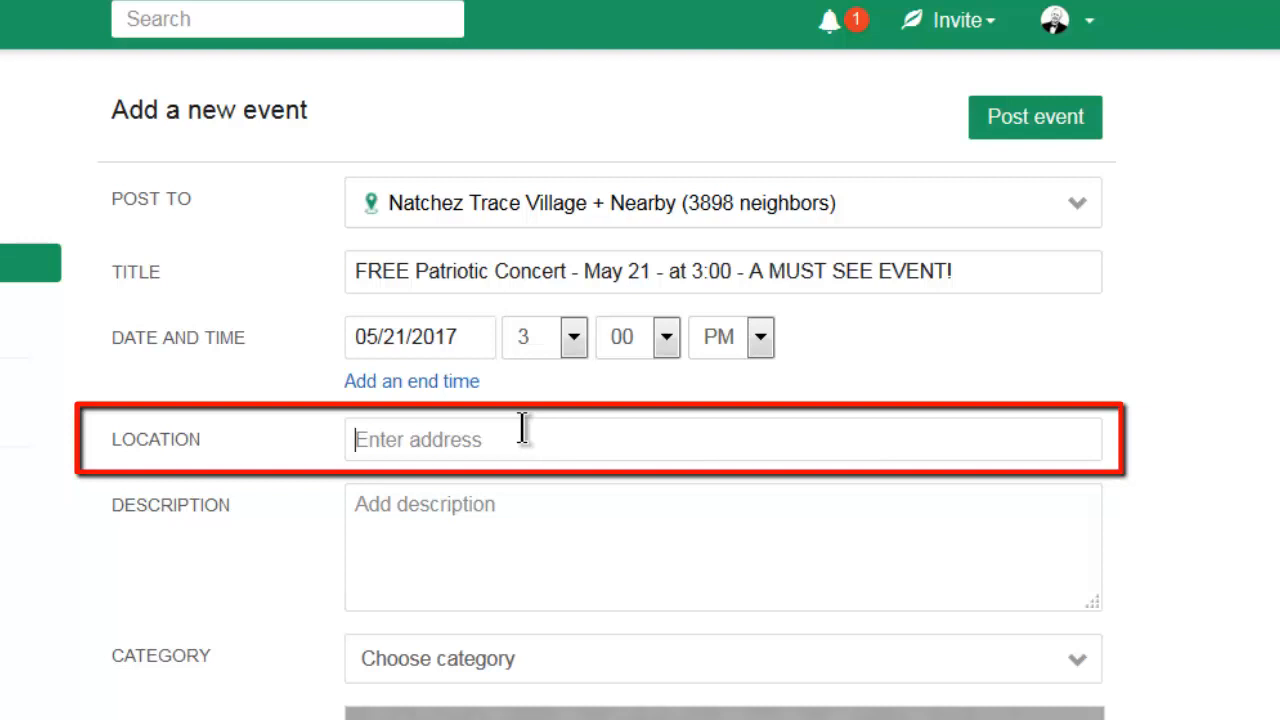
pyautogui.write('6000 Old c')
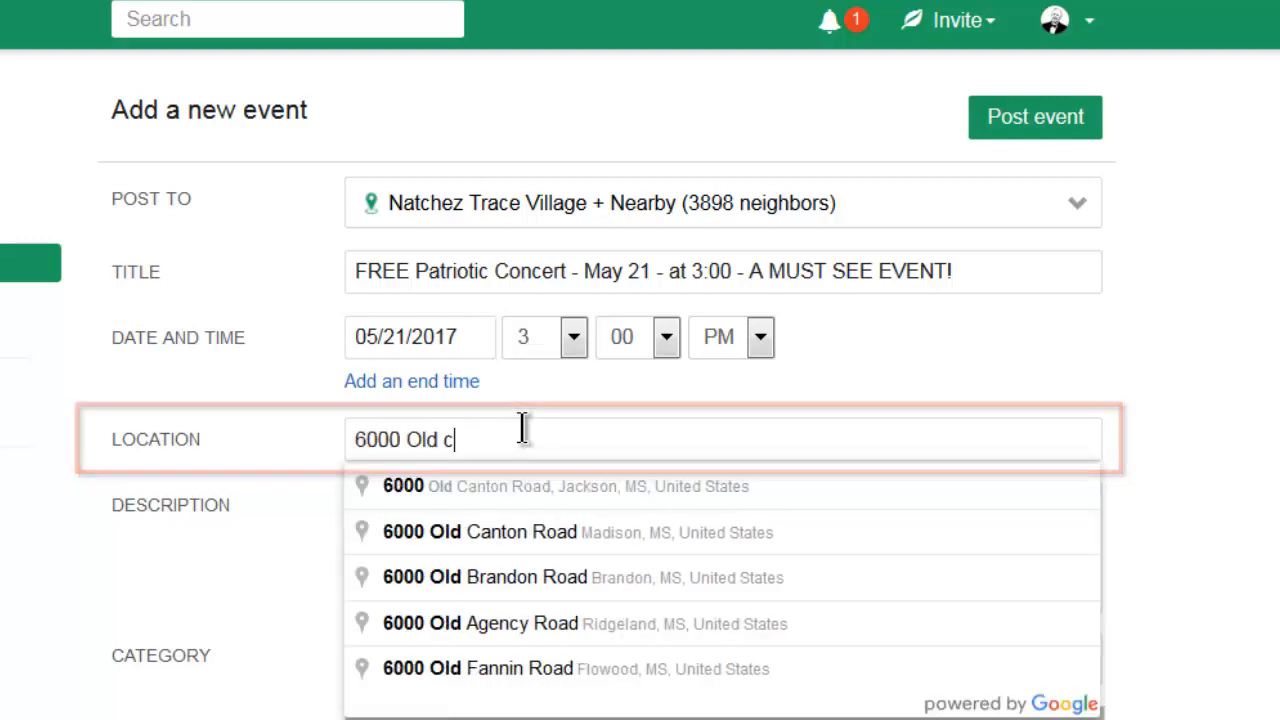
pyautogui.write('anton Road')
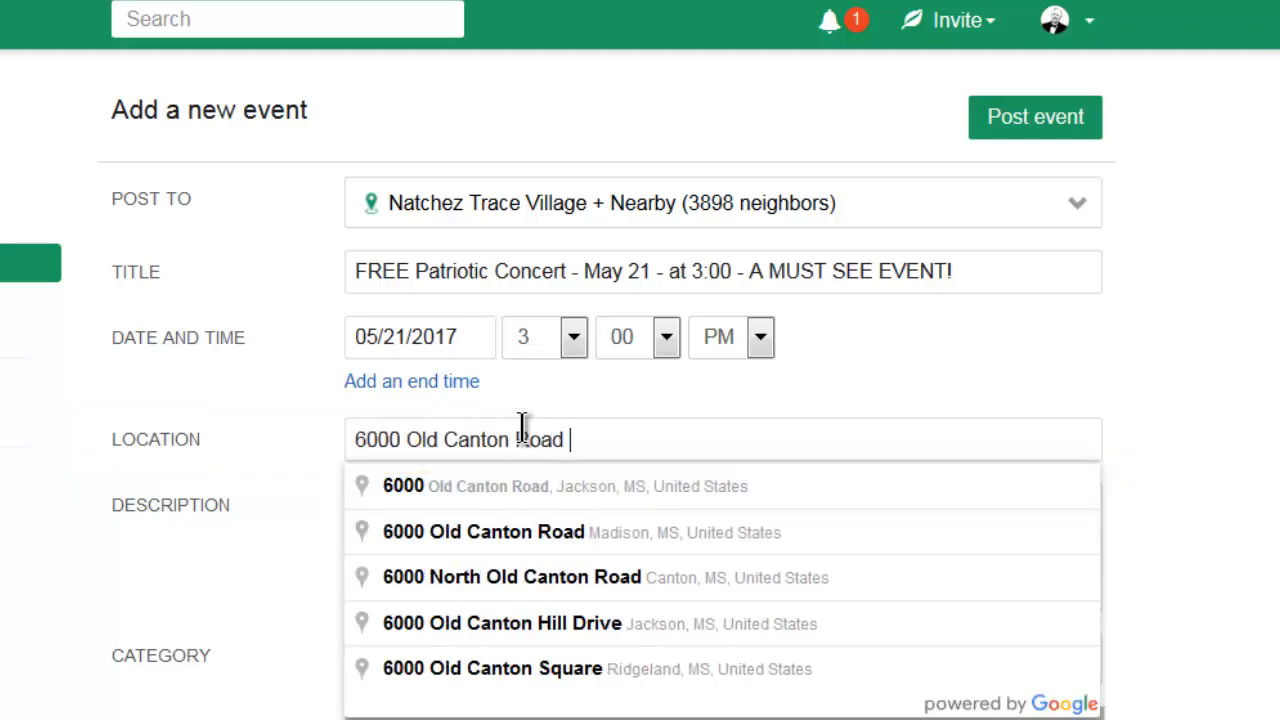
pyautogui.write(', Jackson')
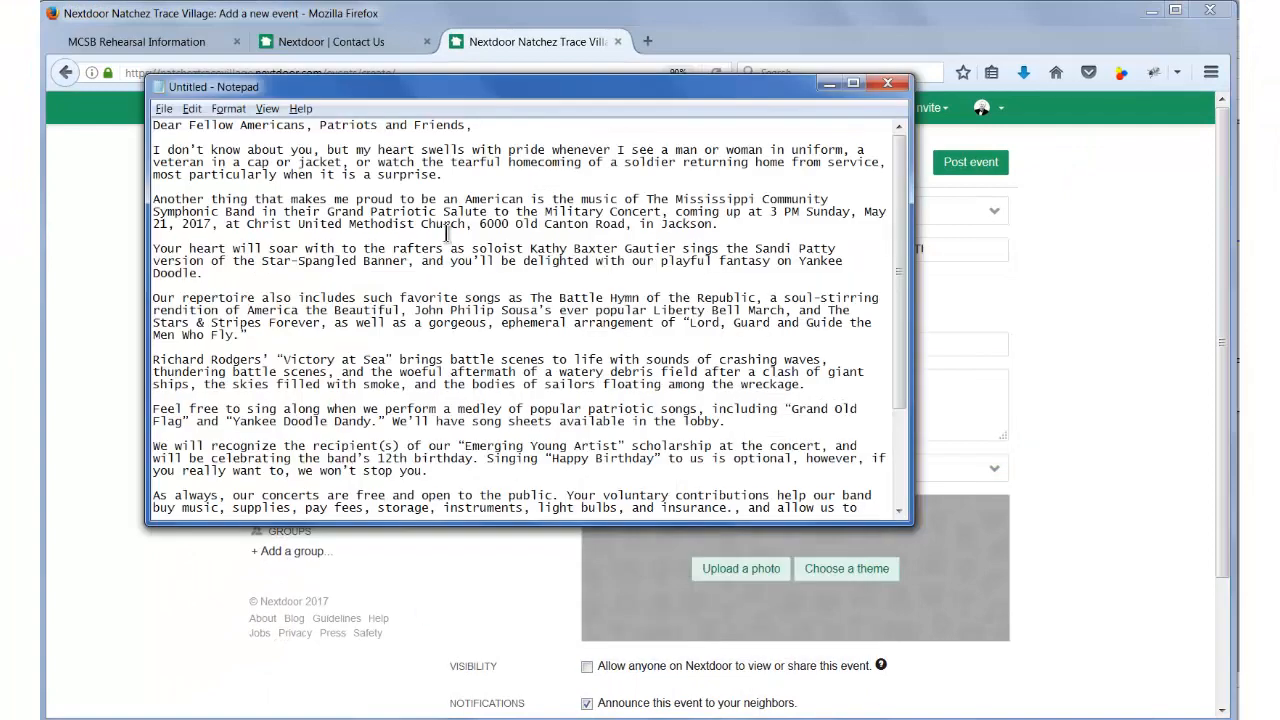
# - Paste the full concert letter into the description and set the category to Concerts
pyautogui.press('ctrl+a')
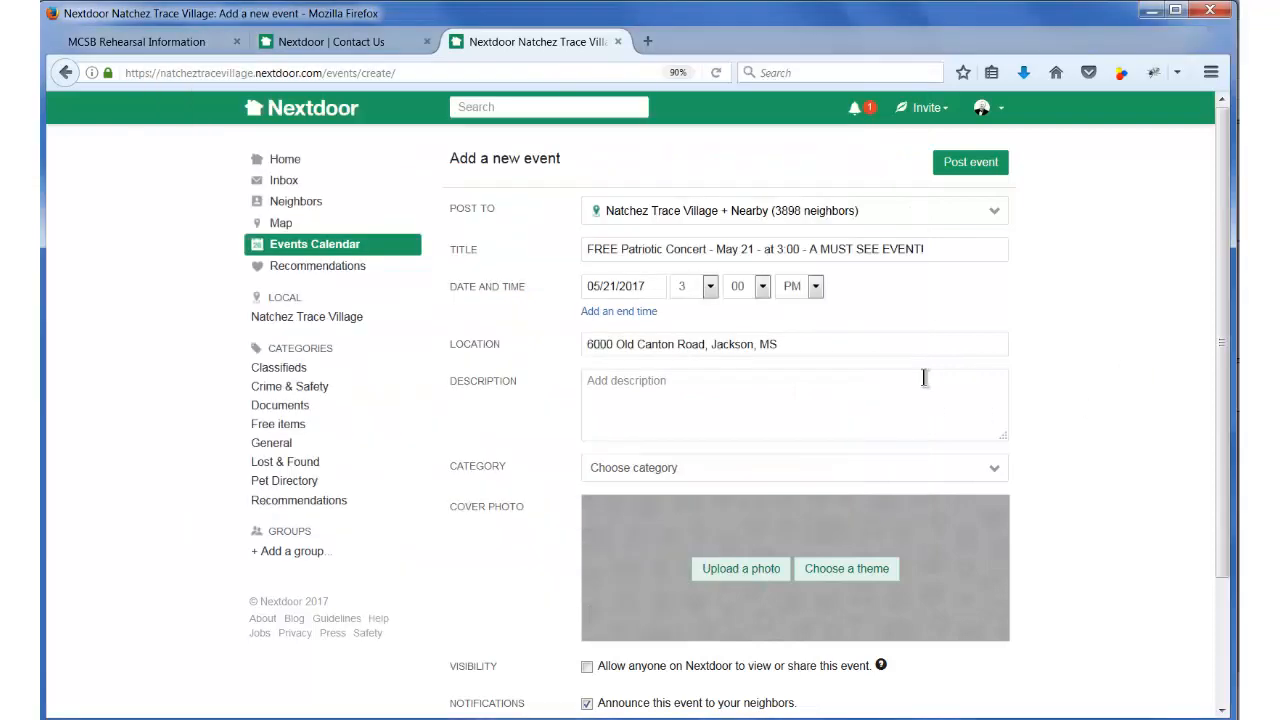
pyautogui.press('ctrl+v')
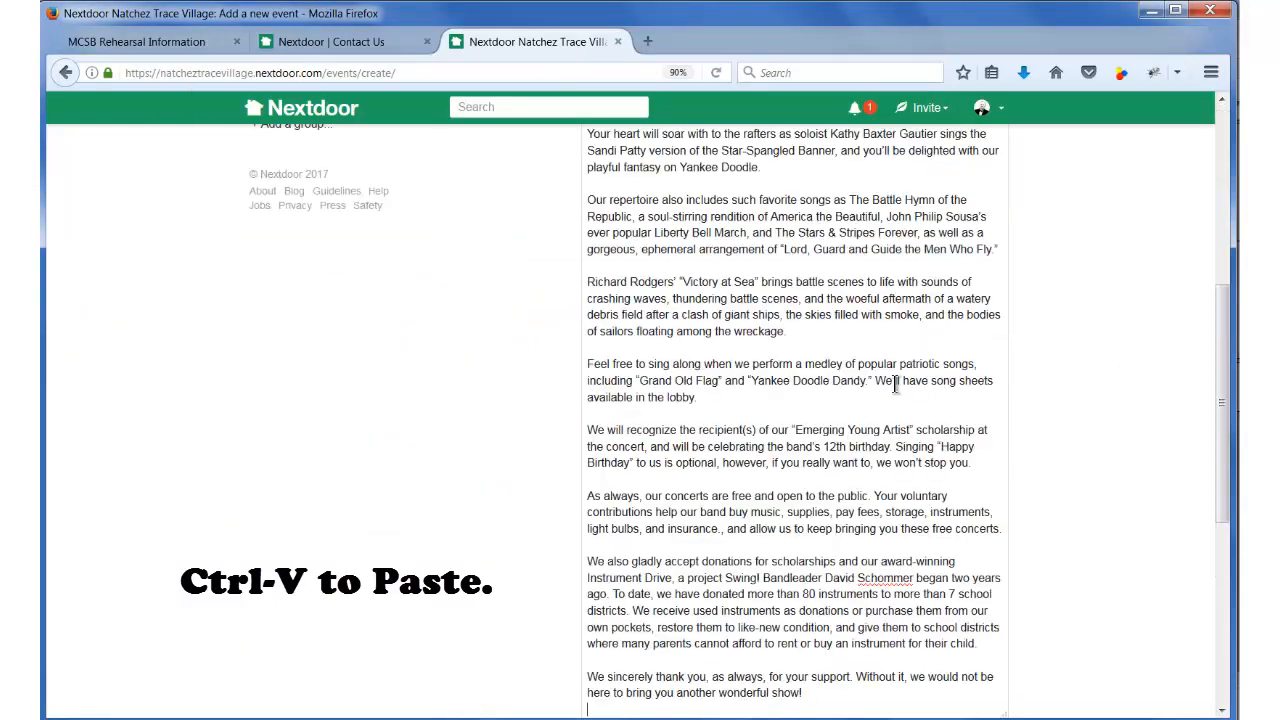
pyautogui.scroll(-3)
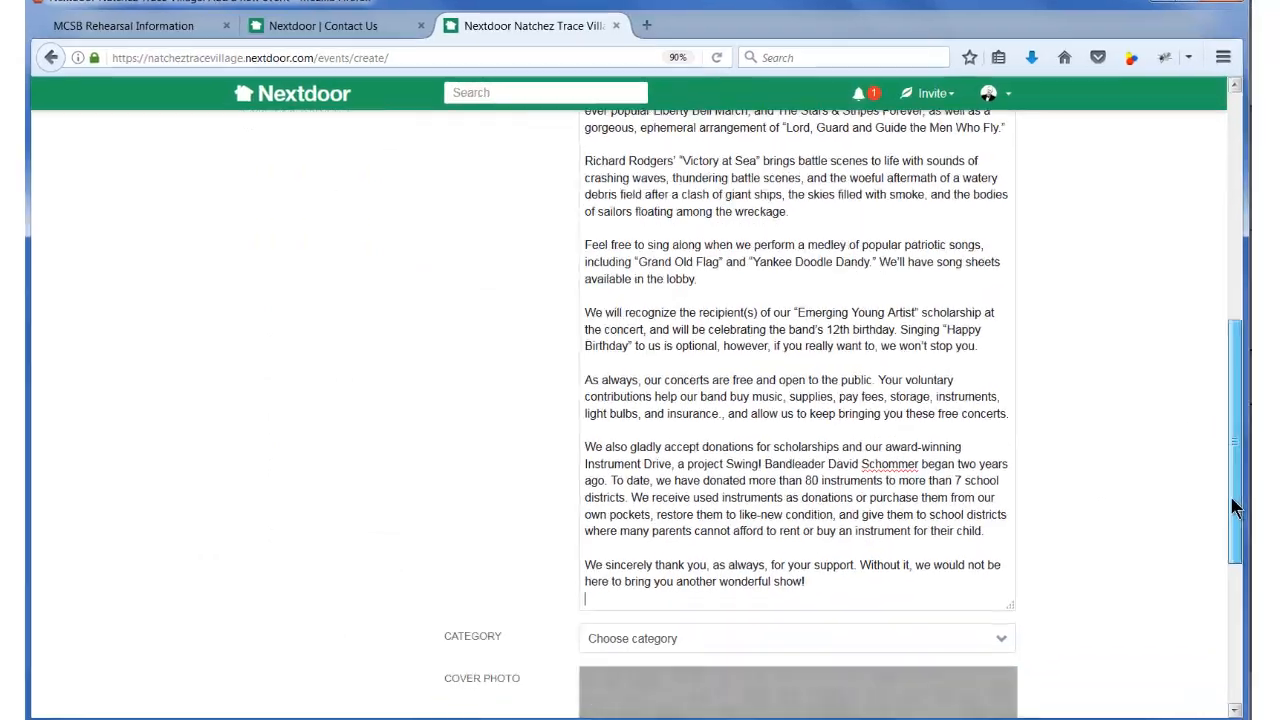
pyautogui.click(796, 638)
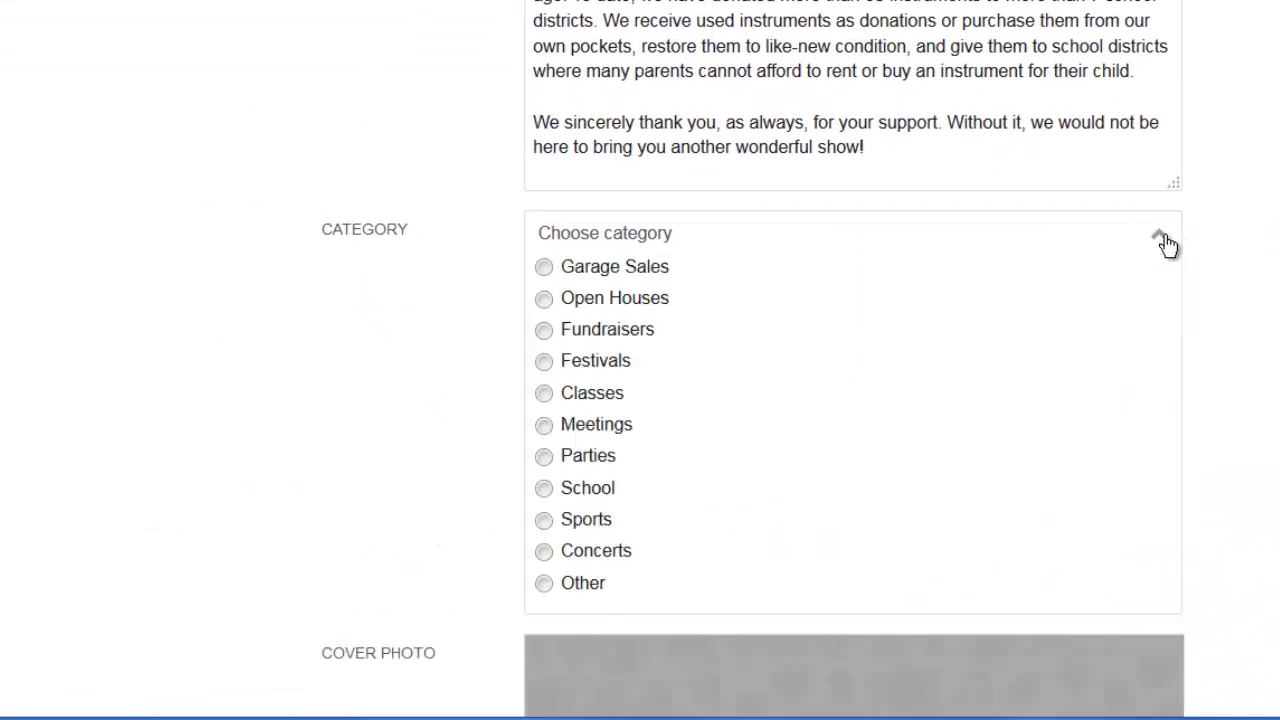
pyautogui.click(596, 550)
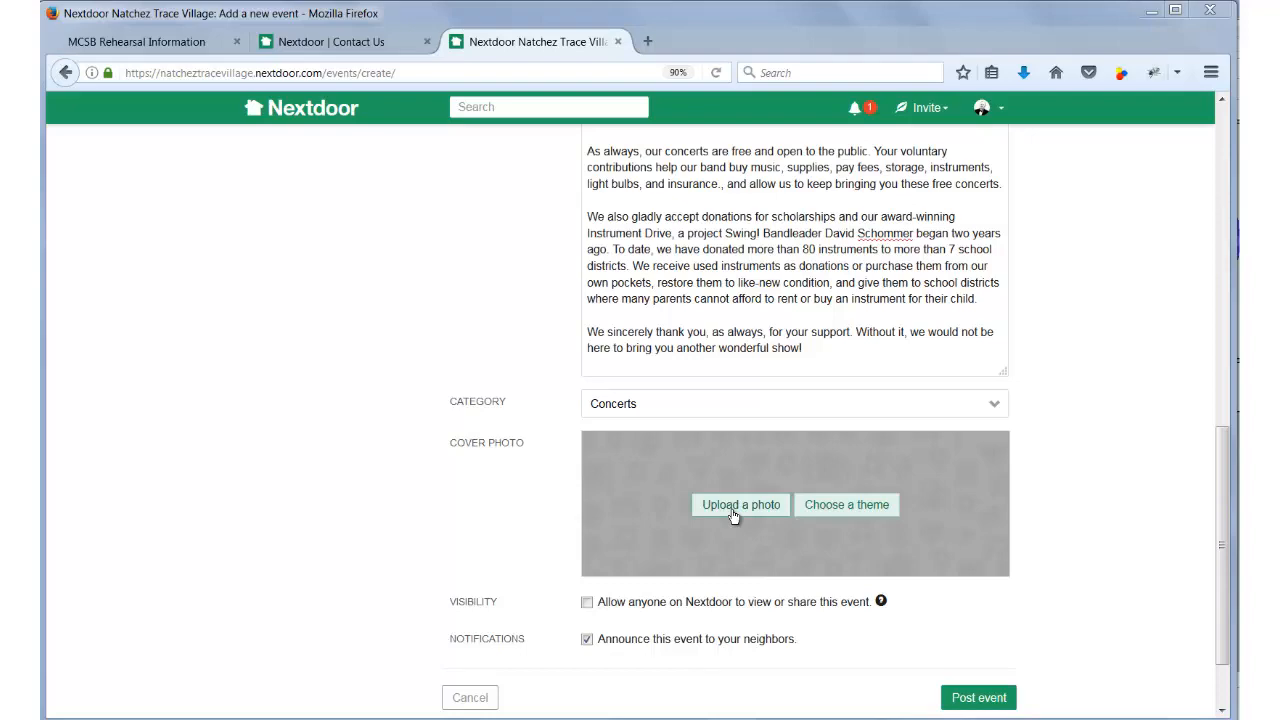
# - Upload the Symphonic Band flyer as cover photo and allow anyone on Nextdoor to view or share
pyautogui.click(740, 504)
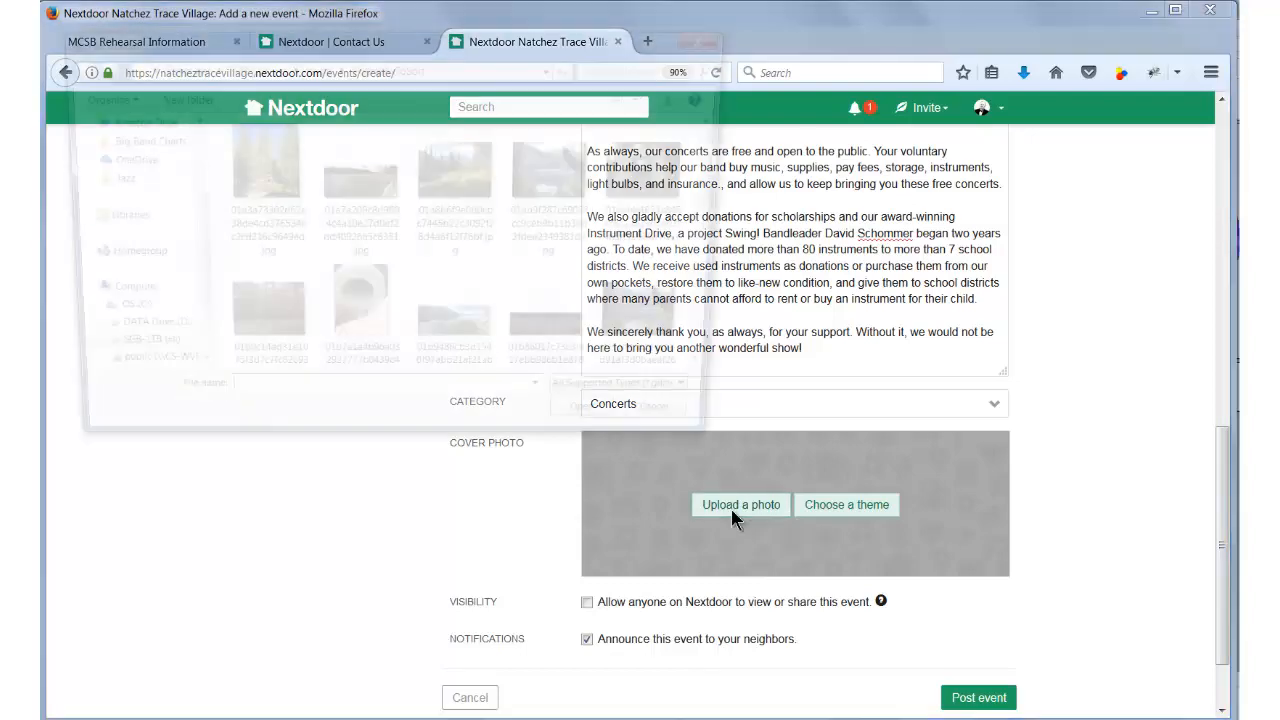
pyautogui.click(740, 504)
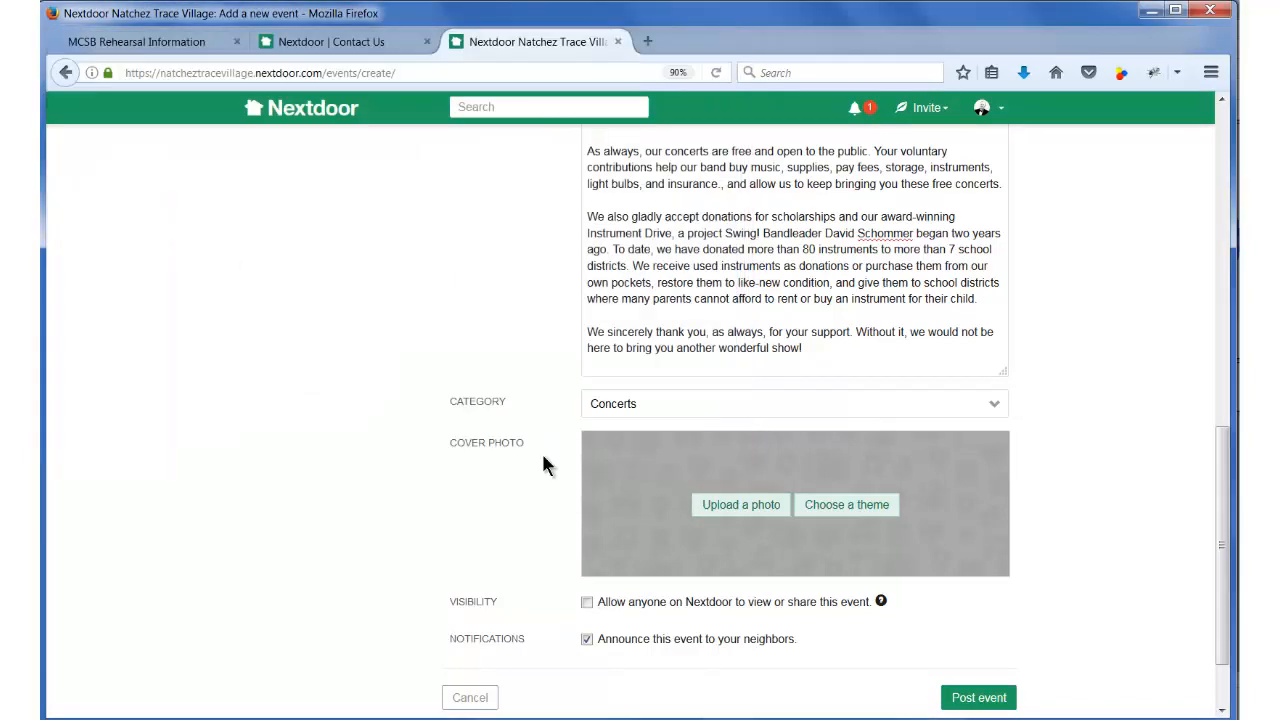
pyautogui.click(740, 504)
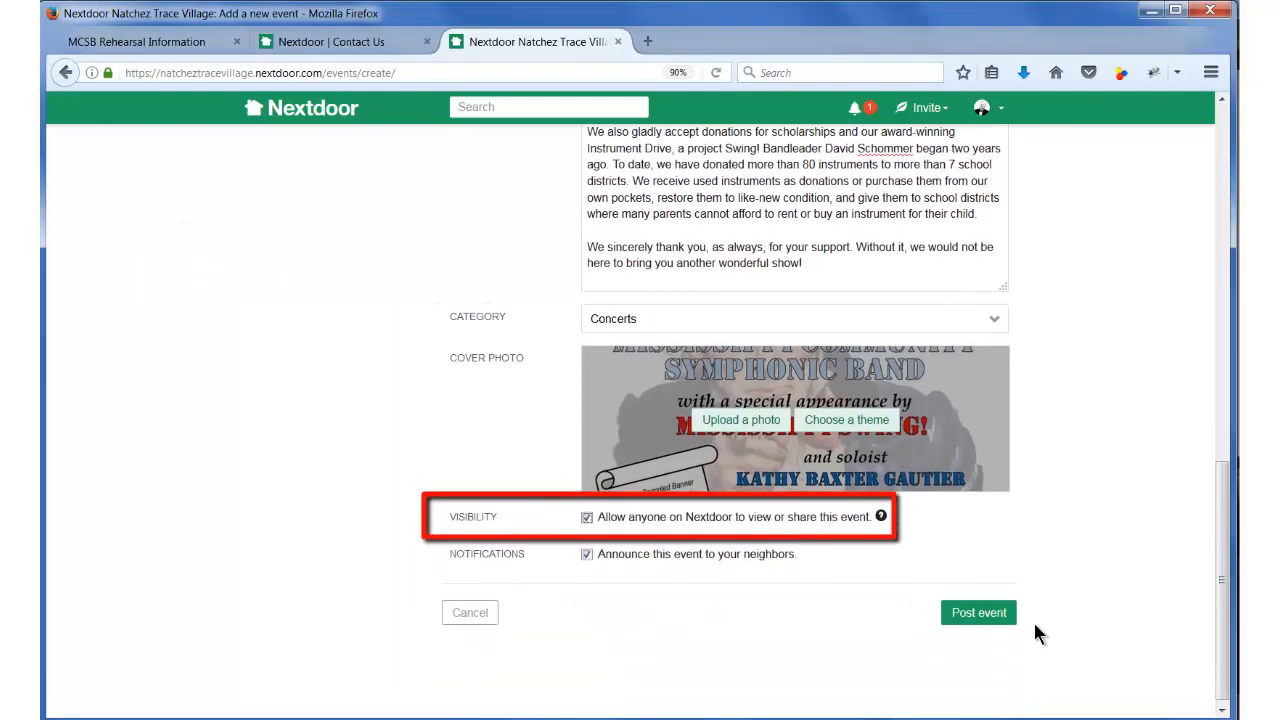
pyautogui.scroll(-3)
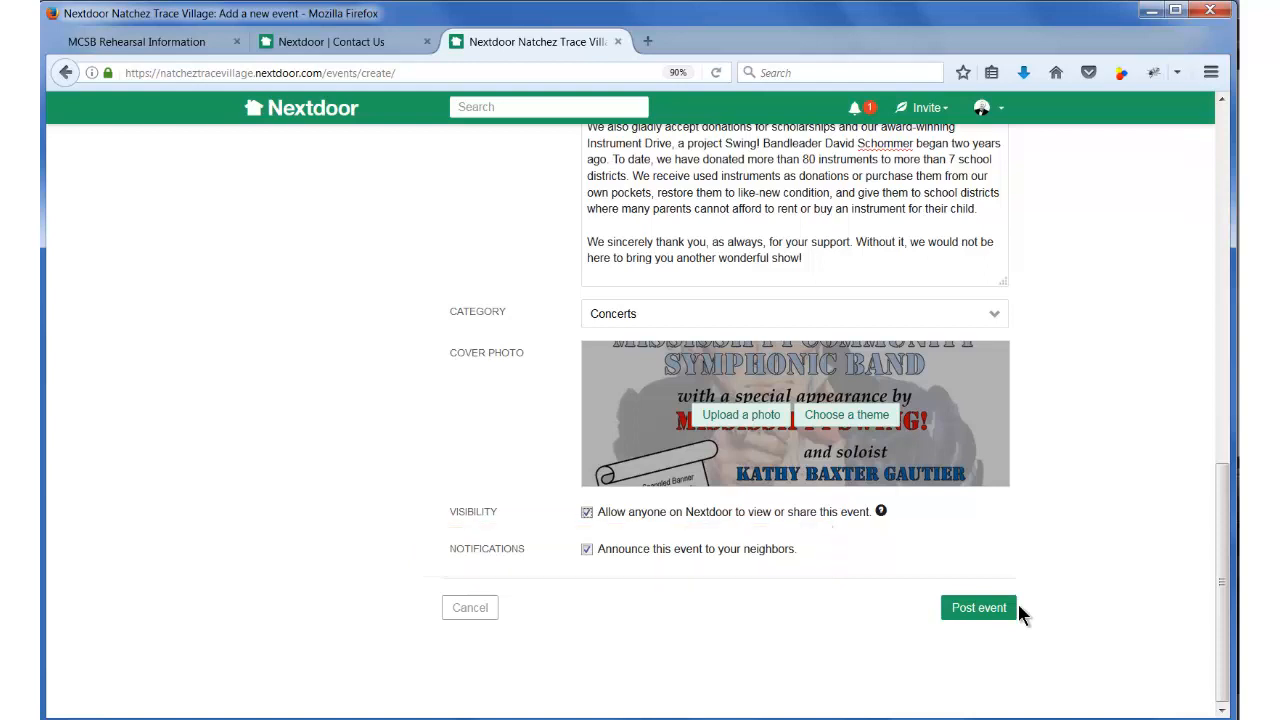
# - Post the FREE Patriotic Concert event and confirm publishing it as shareable
pyautogui.click(978, 608)
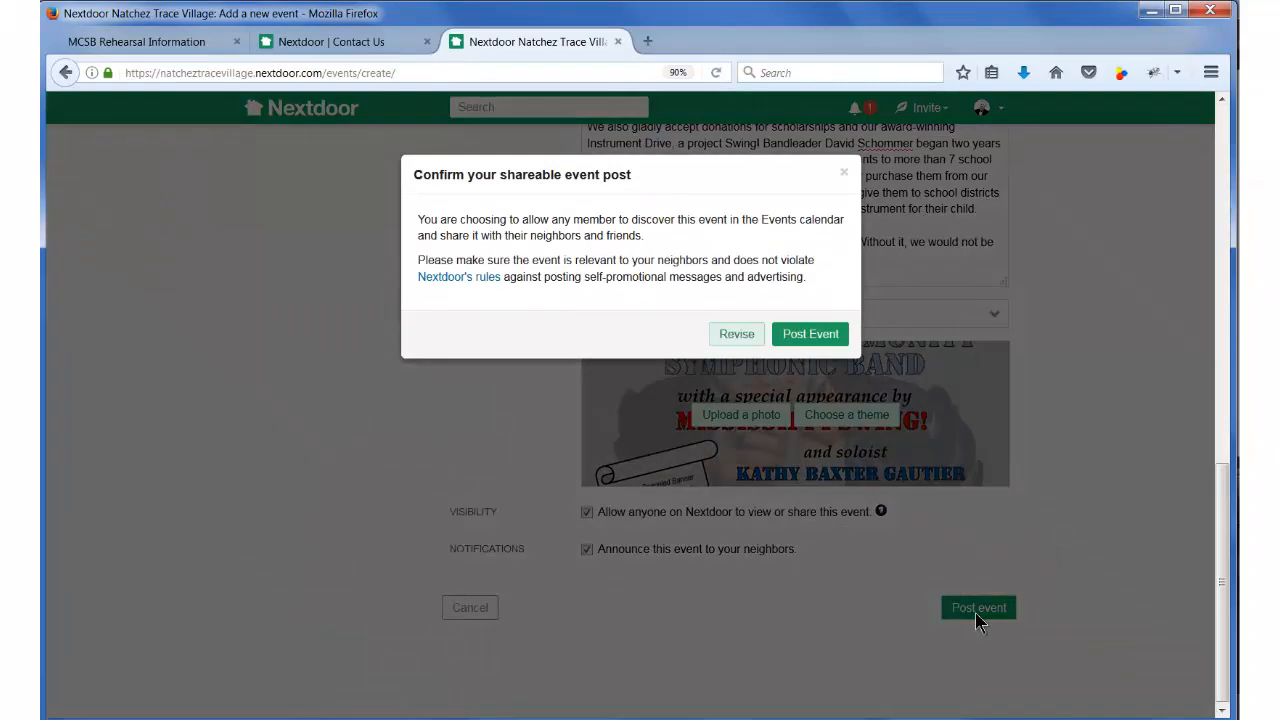
pyautogui.moveTo(810, 334)
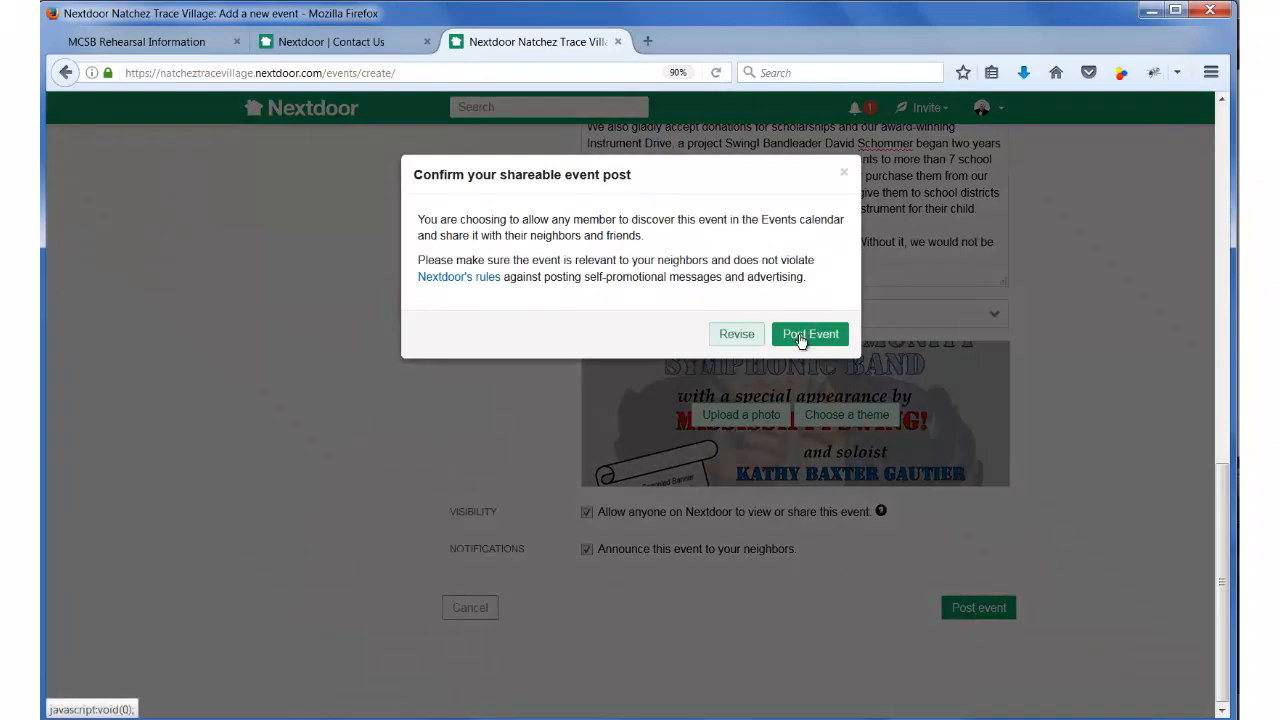
pyautogui.click(736, 334)
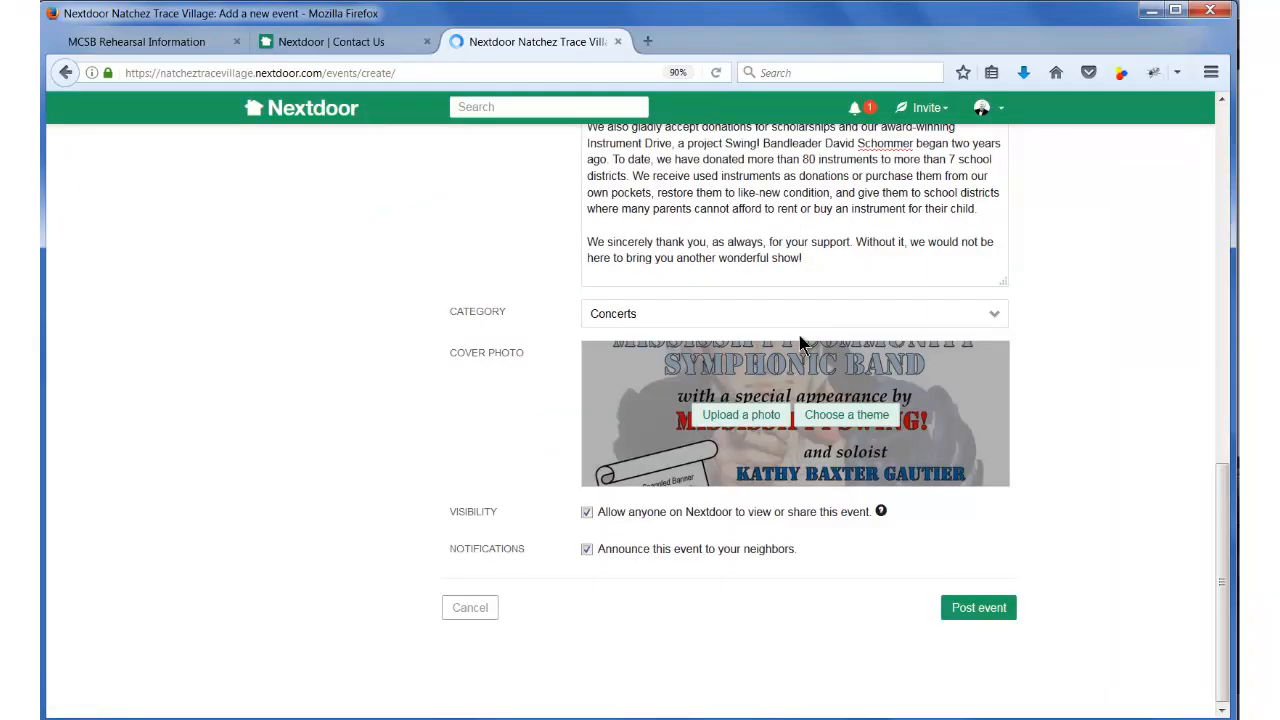
pyautogui.click(976, 608)
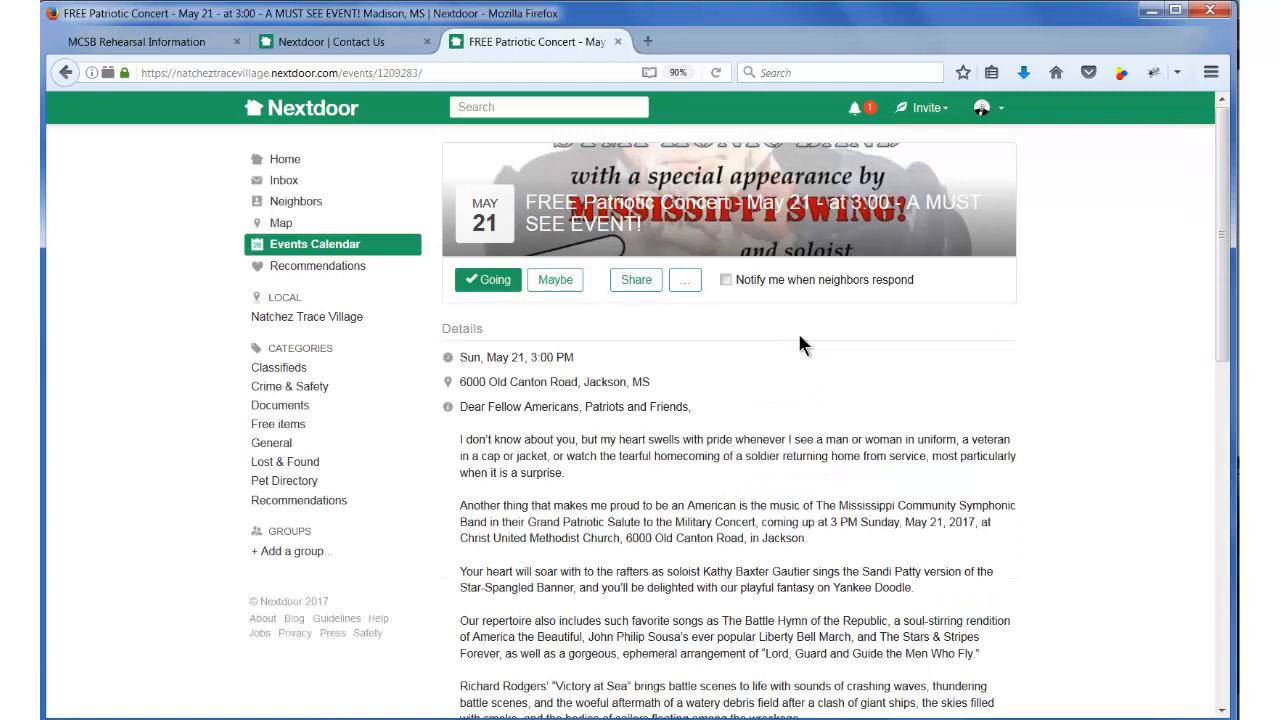
pyautogui.moveTo(812, 348)
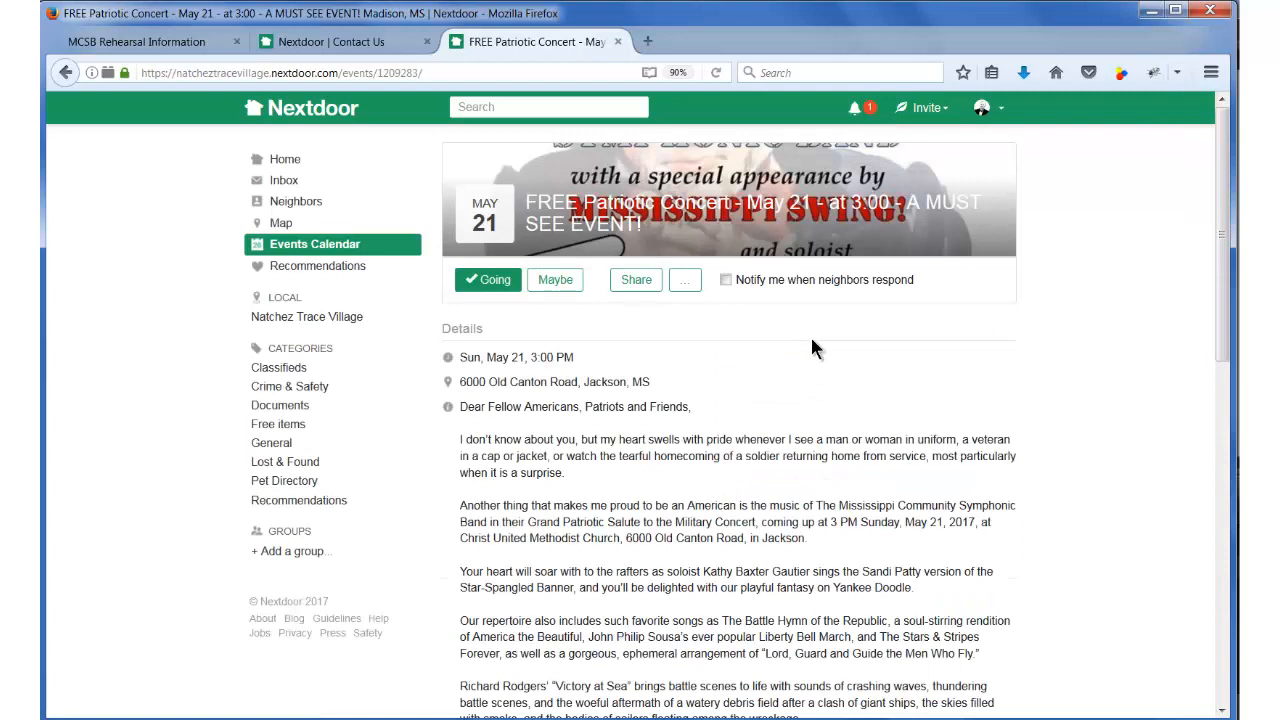